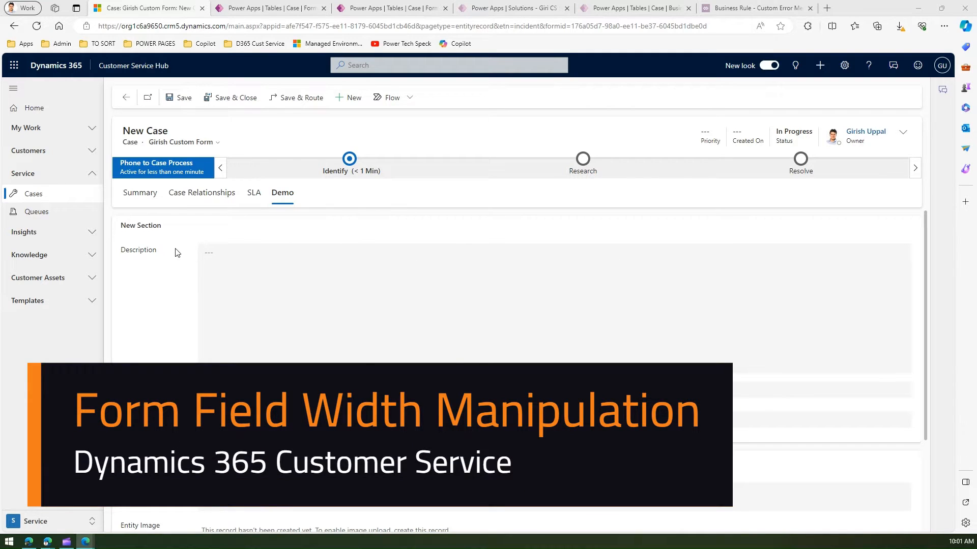
mouse_move(173, 250)
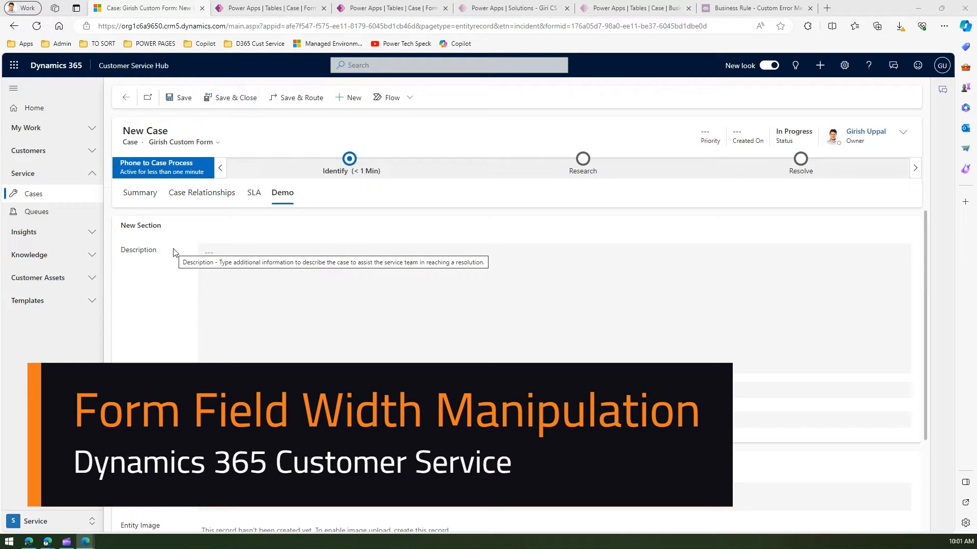
mouse_move(167, 248)
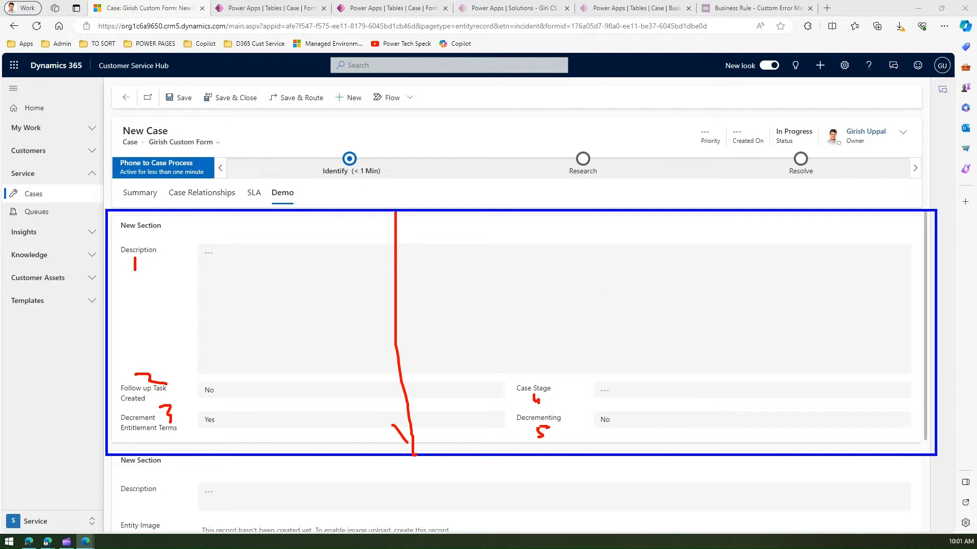
Open Girish Custom Form from the Case table's forms list in the form designer
drag(774, 215, 760, 436)
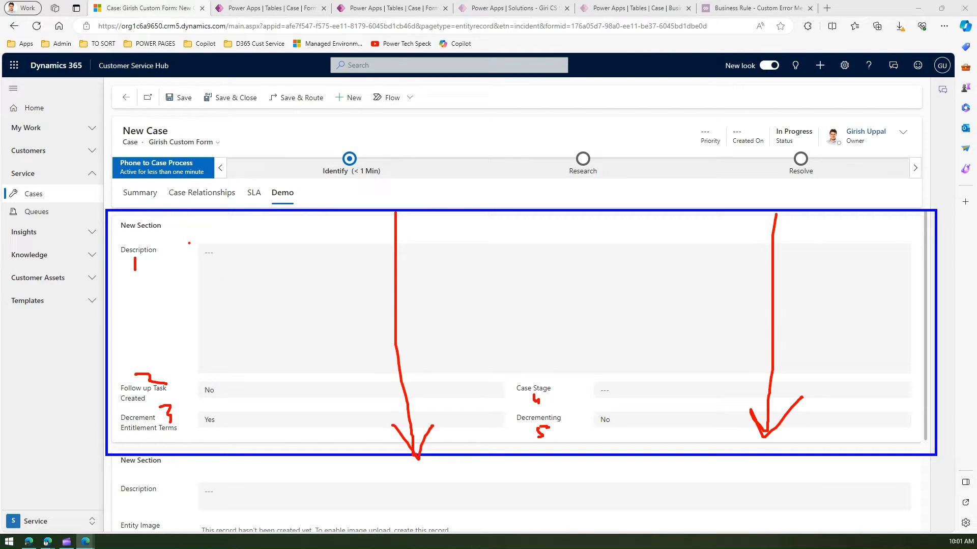
drag(187, 249, 218, 379)
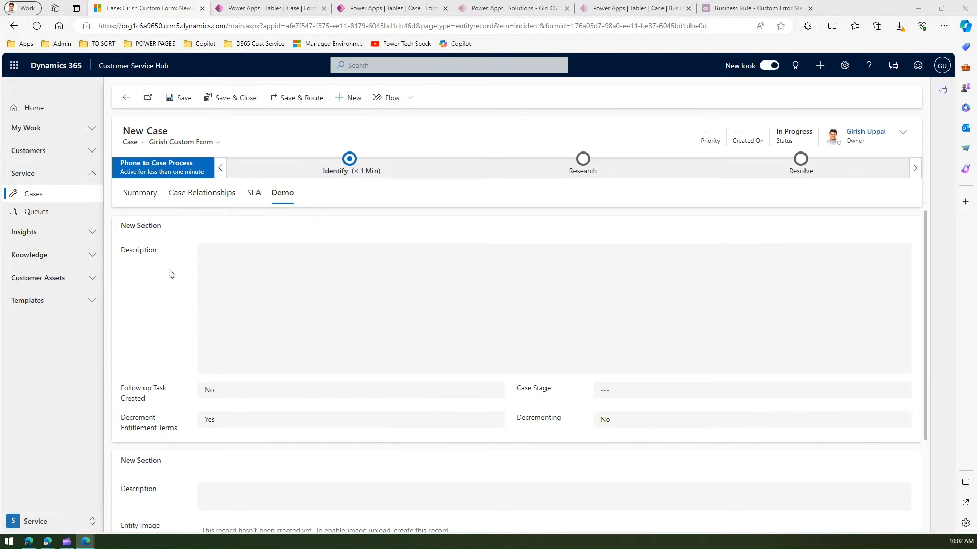
mouse_move(224, 187)
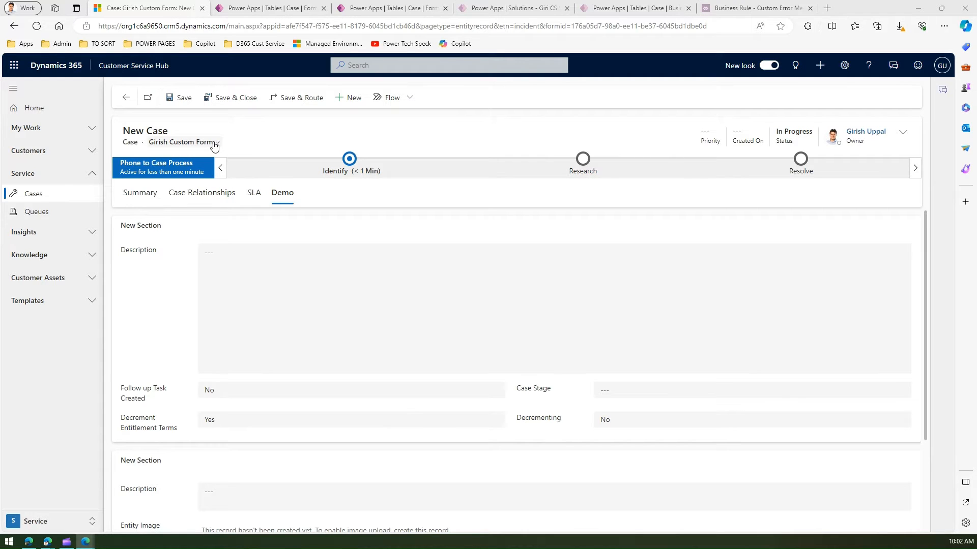
mouse_move(217, 152)
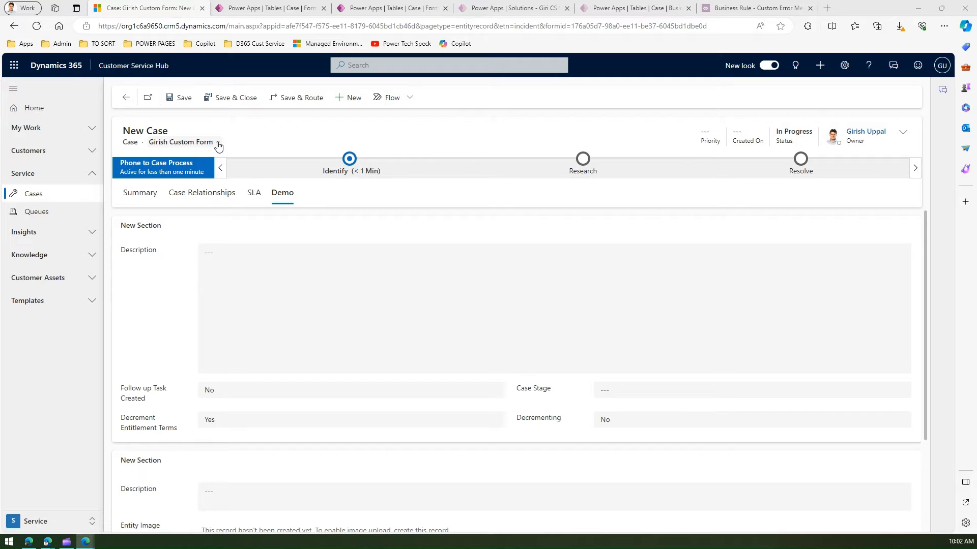
mouse_move(221, 151)
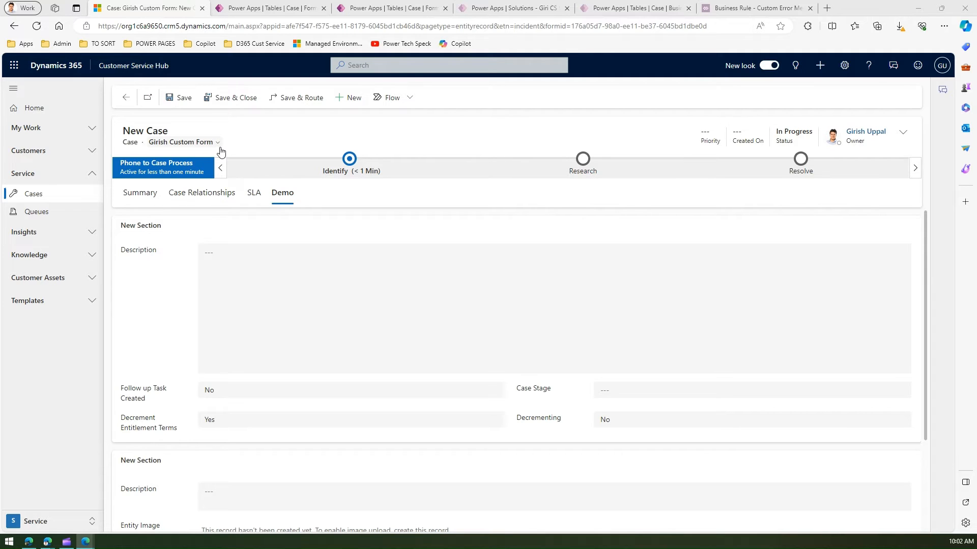
mouse_move(210, 144)
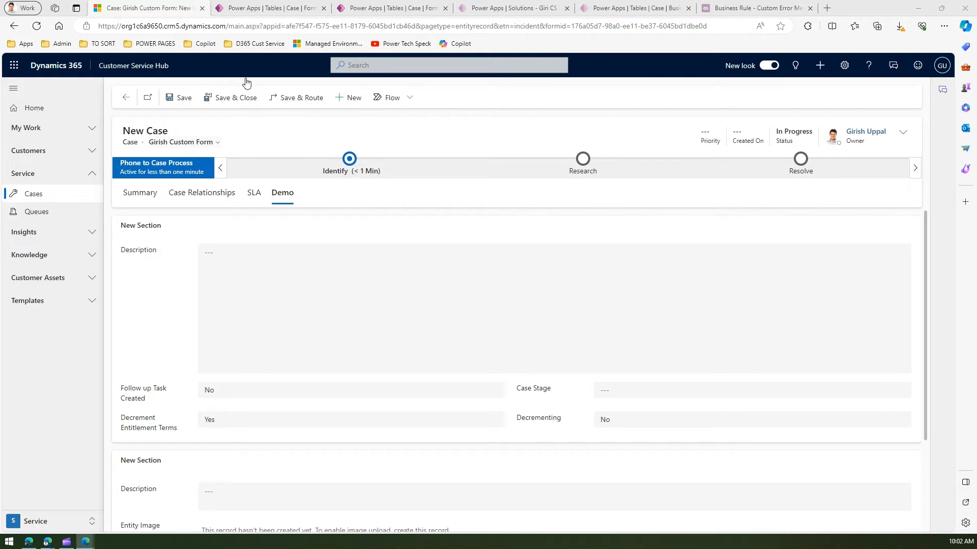
click(267, 8)
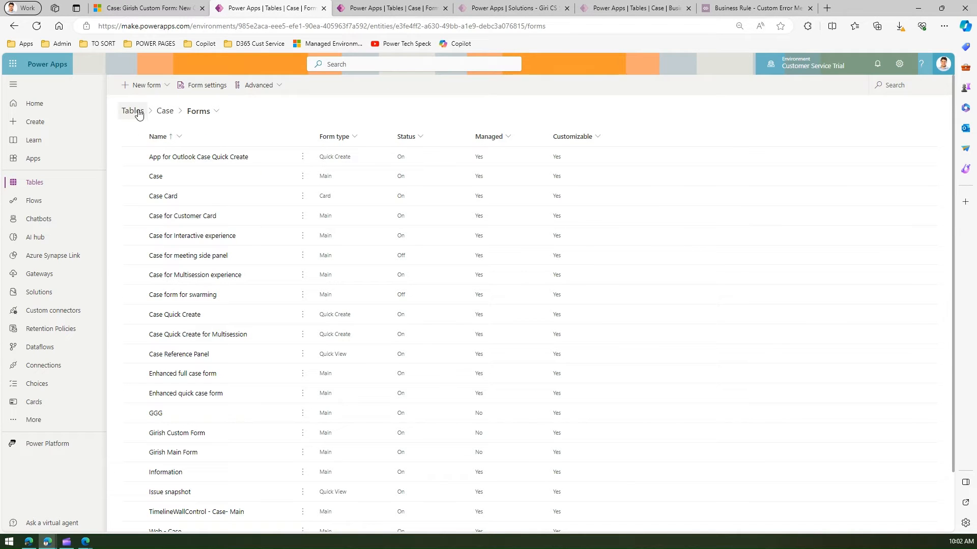
mouse_move(181, 435)
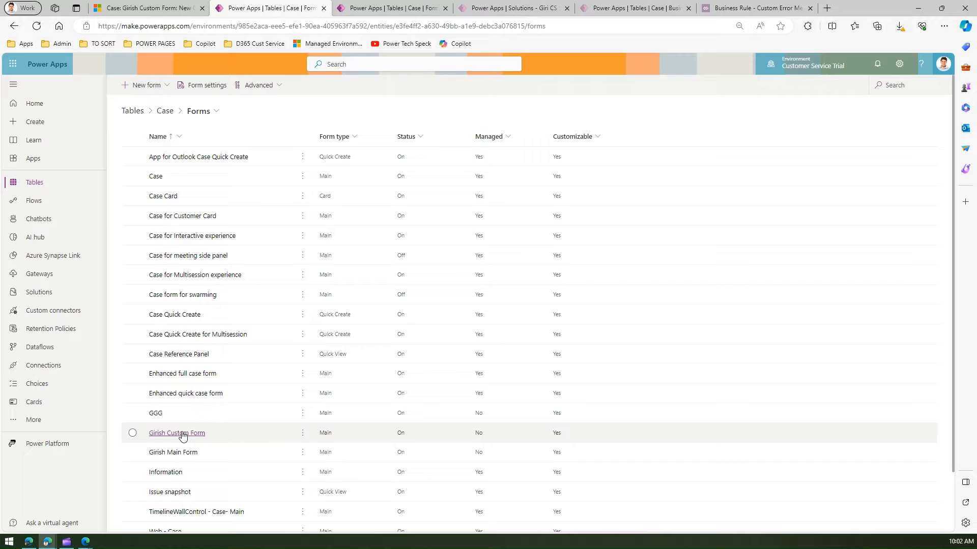
click(177, 433)
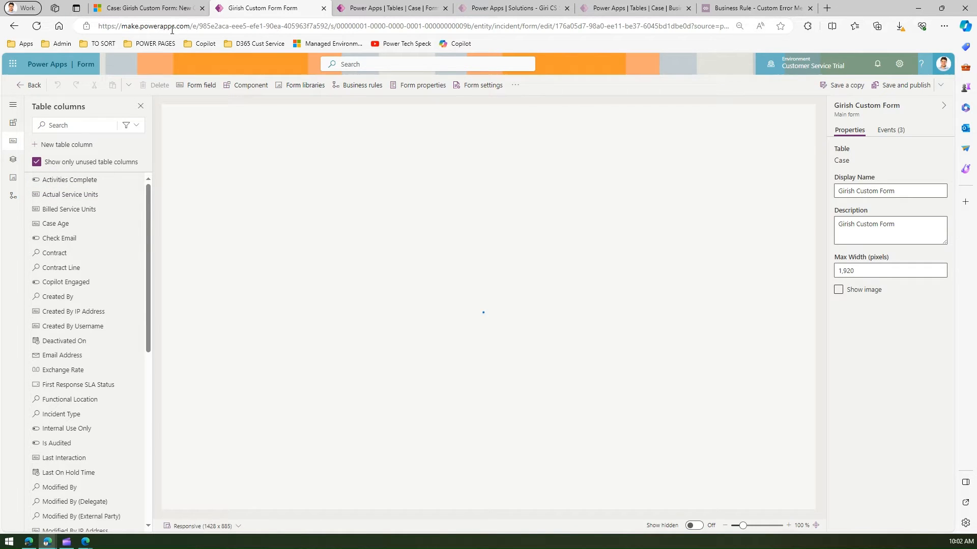
Glance at the live Case record, then show the Components pane in the designer
click(148, 8)
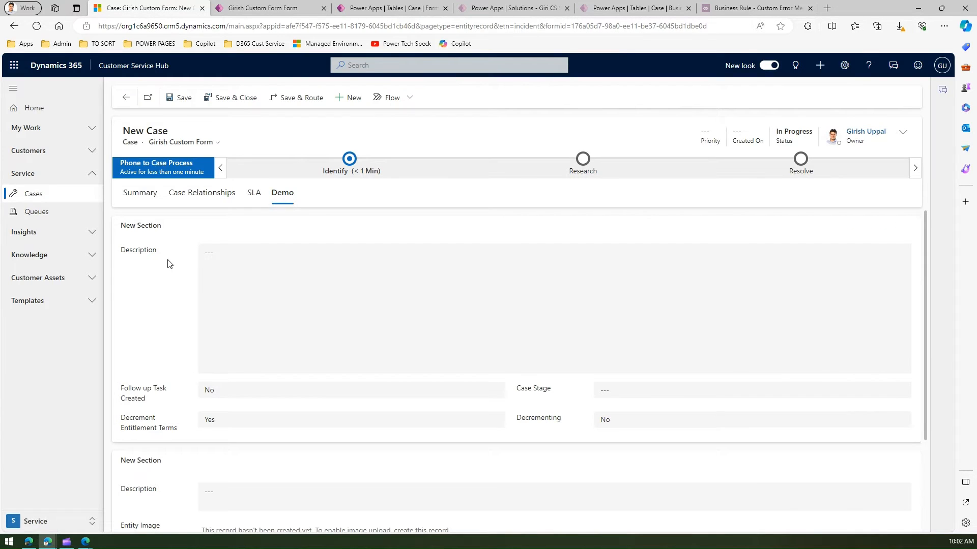
mouse_move(283, 193)
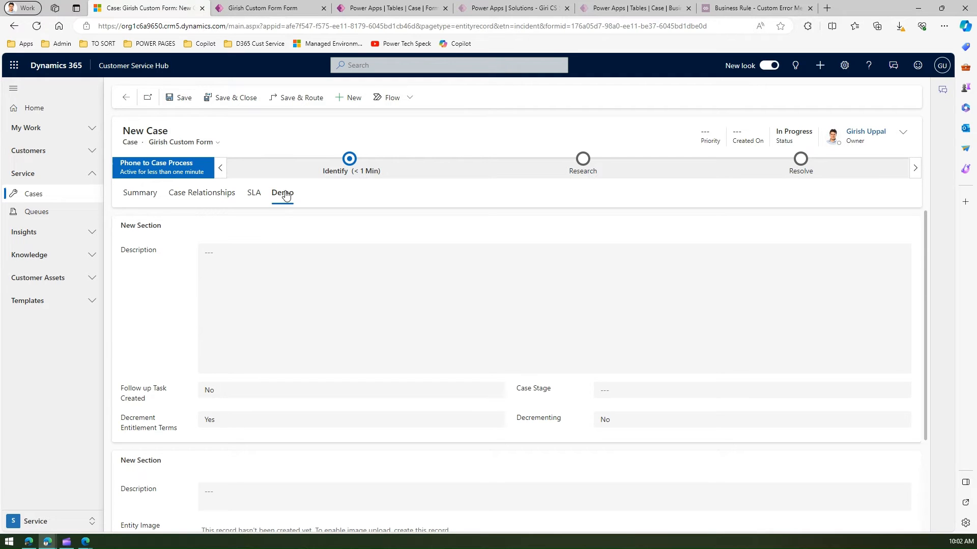
click(263, 8)
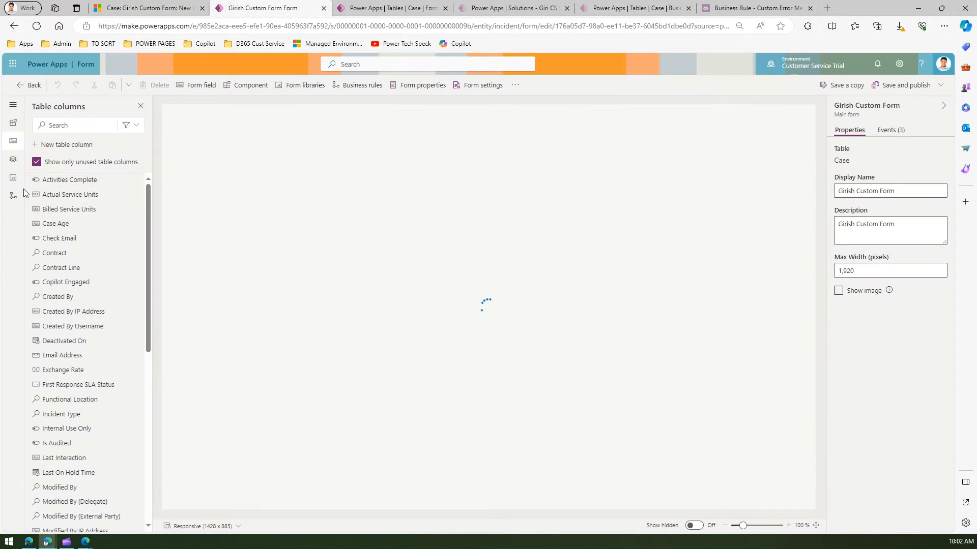
click(12, 122)
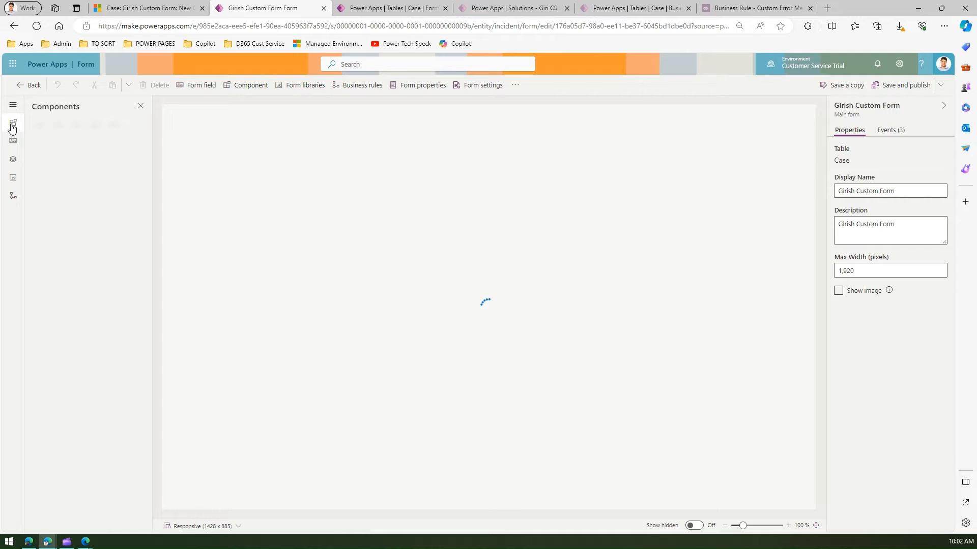
mouse_move(19, 130)
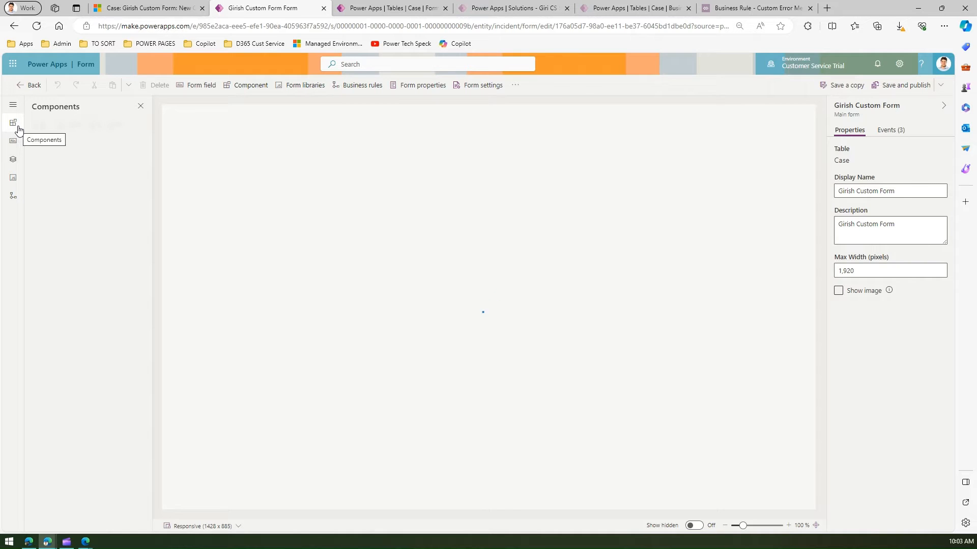
Add a 1-column tab to the form and label it 'Repo'
click(13, 122)
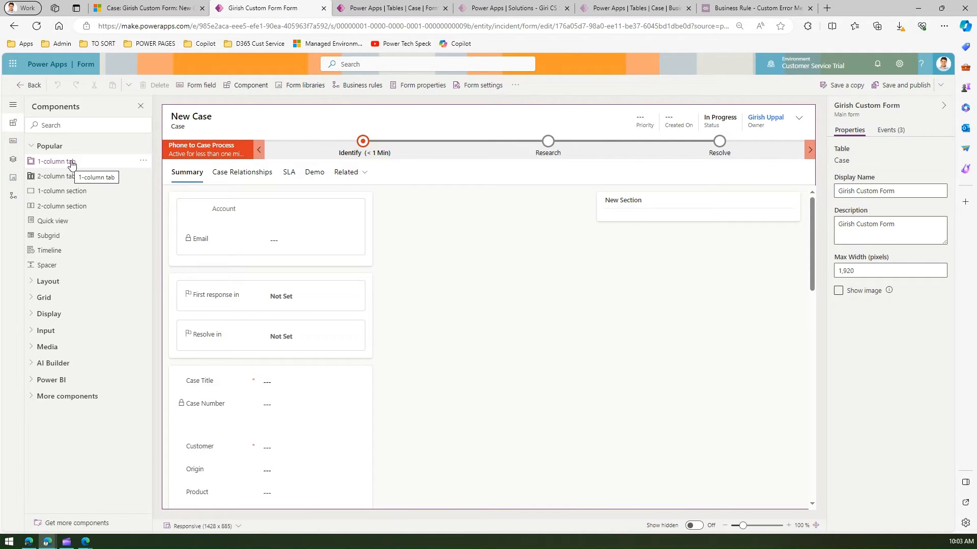
click(49, 160)
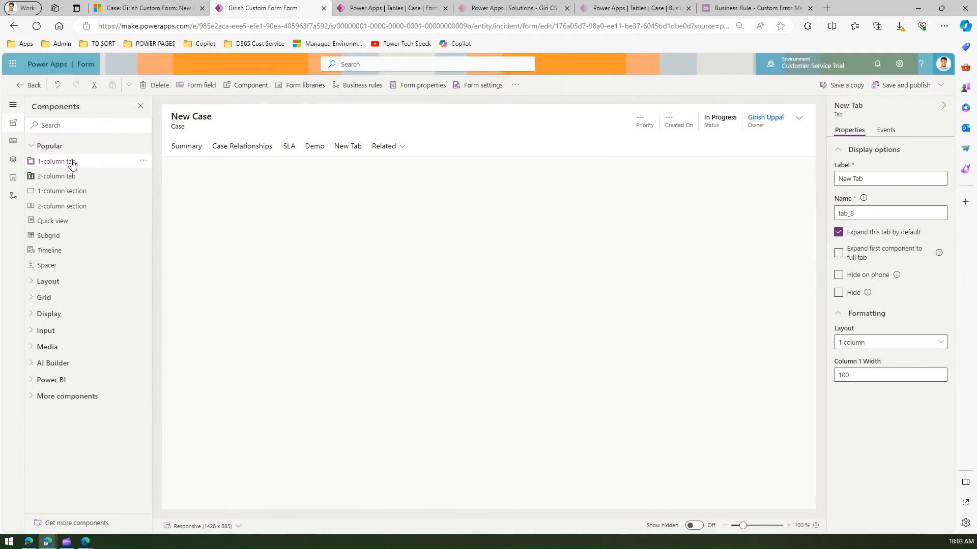
click(348, 147)
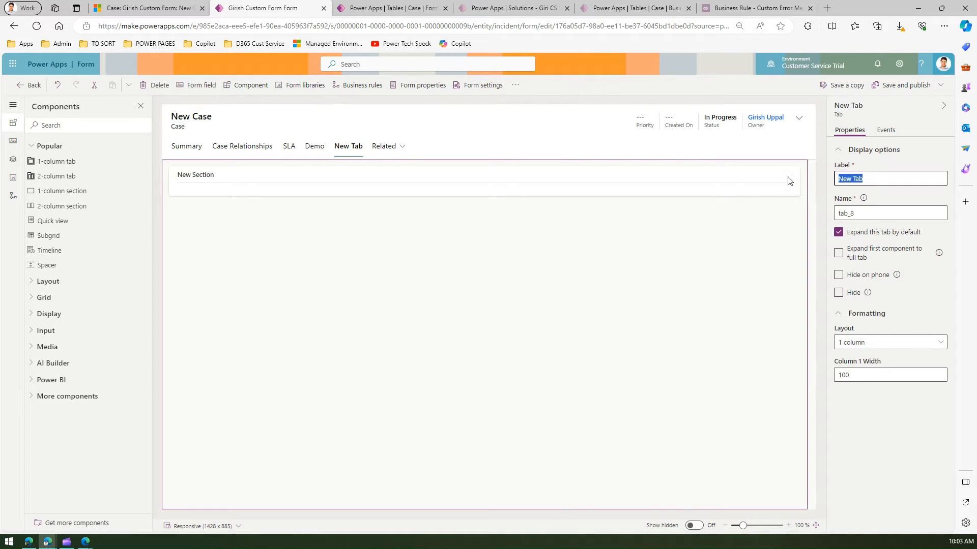
text(Repo)
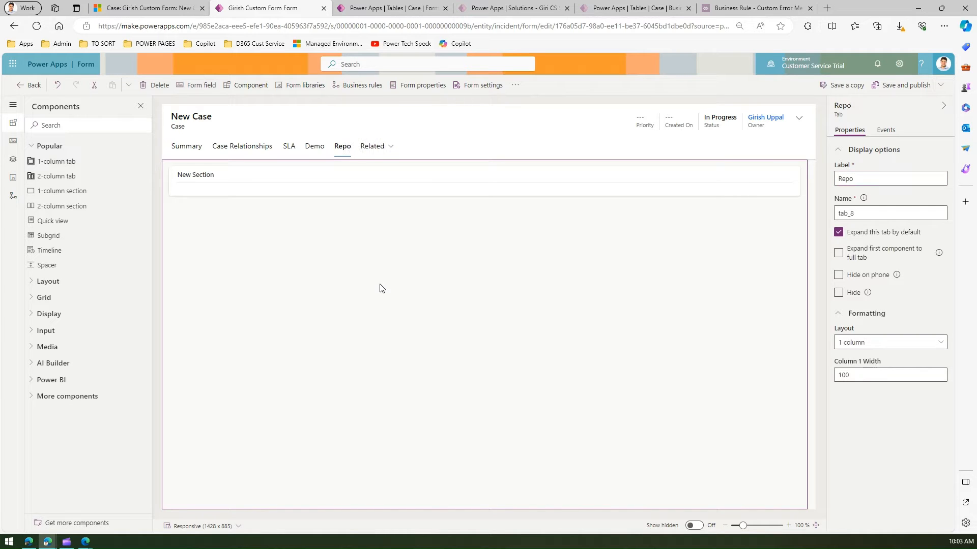
click(147, 9)
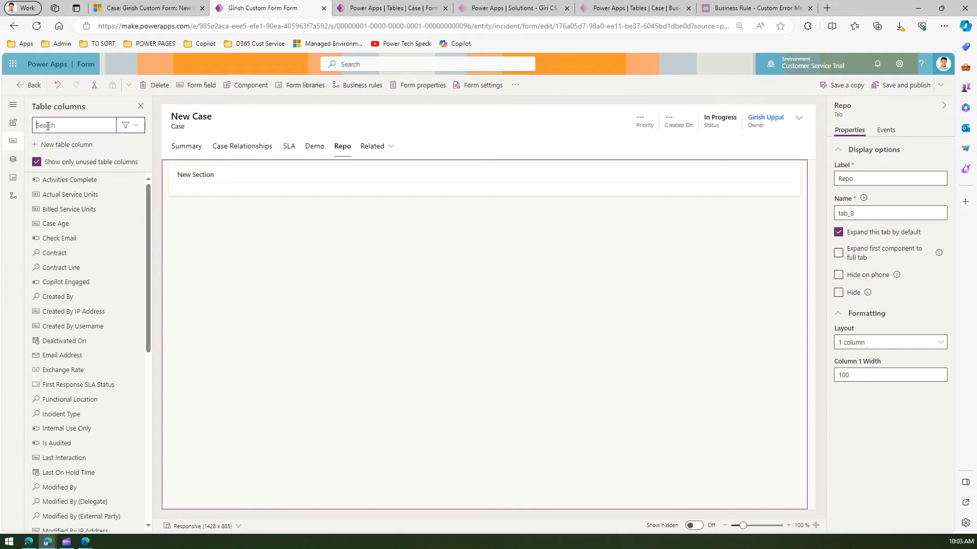
Add the Description column to the Repo tab's new section
text(descr)
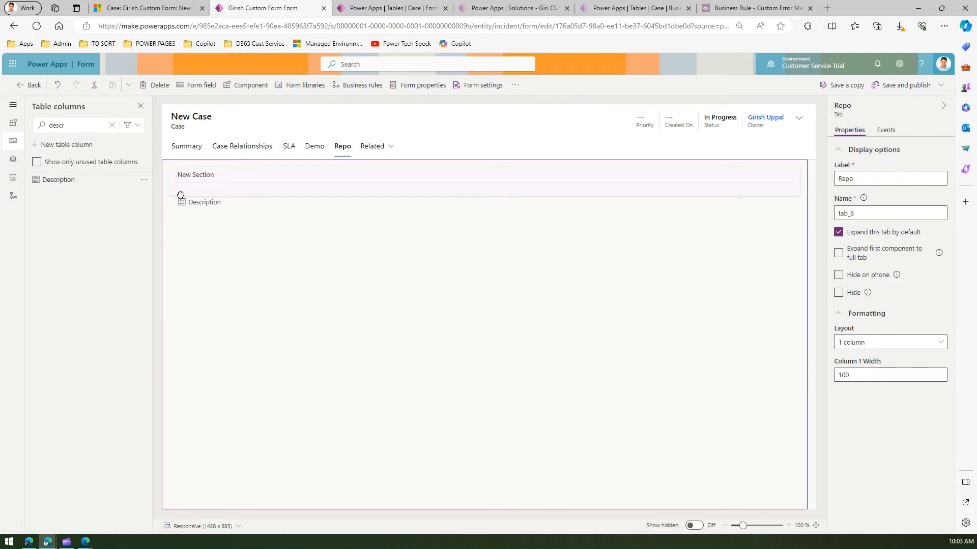
click(204, 199)
text(foll)
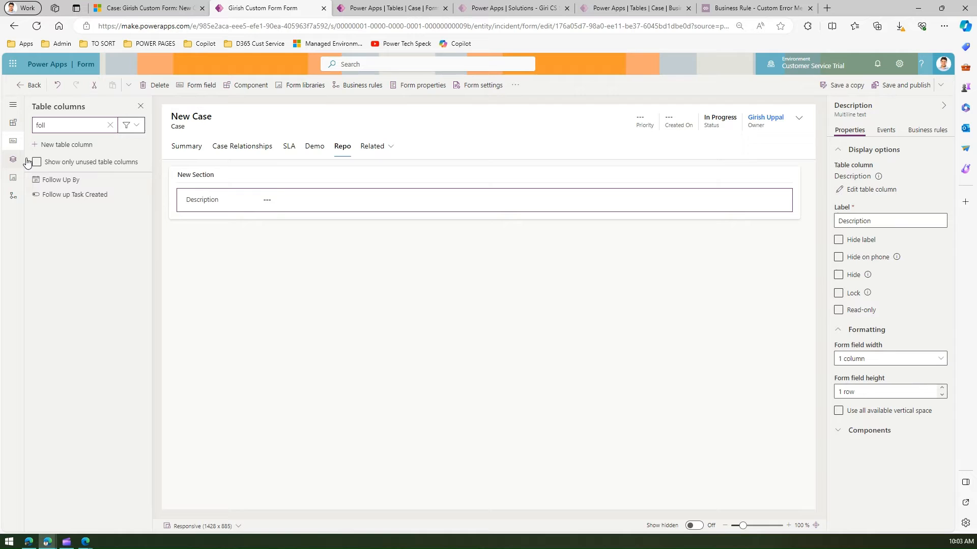
click(74, 194)
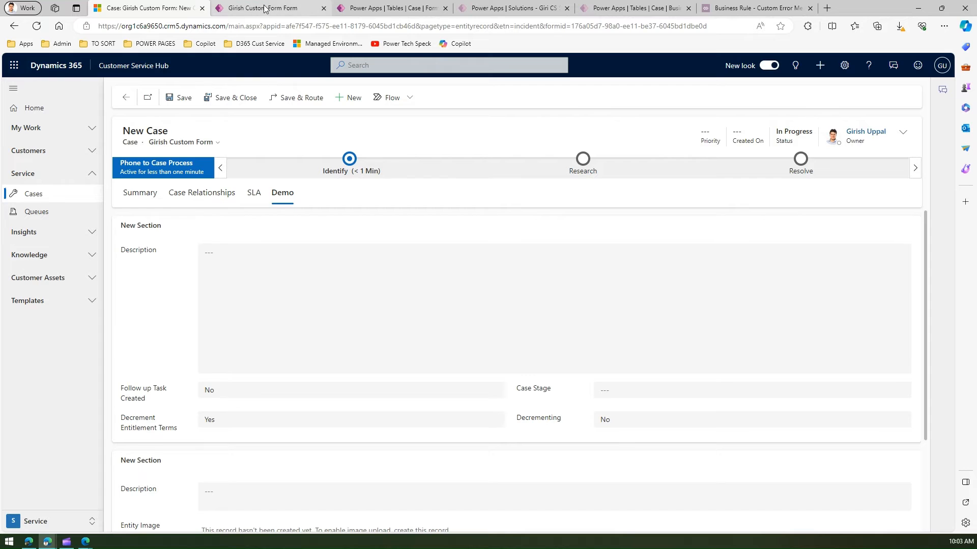
click(264, 8)
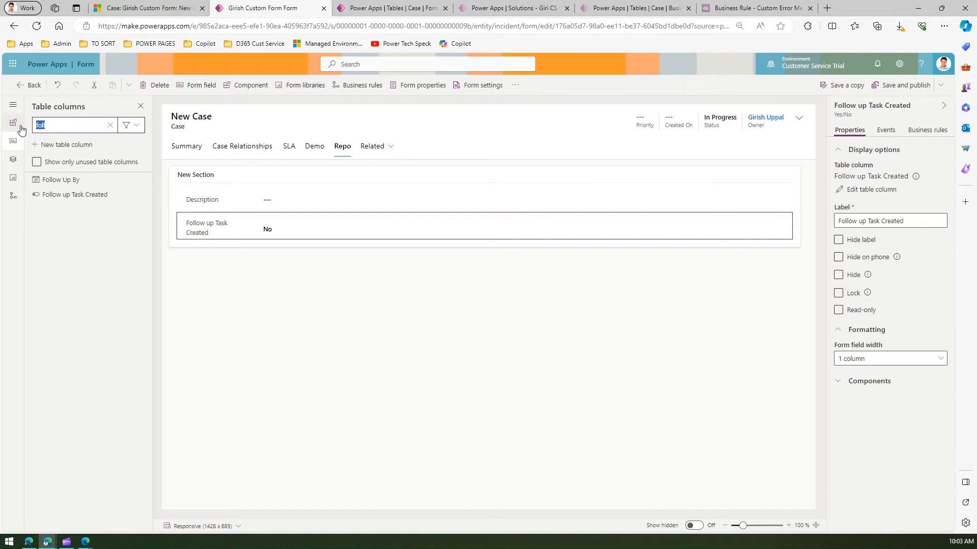
Search and add Decrementing, Case Stage and Decrement Entitlement Terms to the section
text(dec)
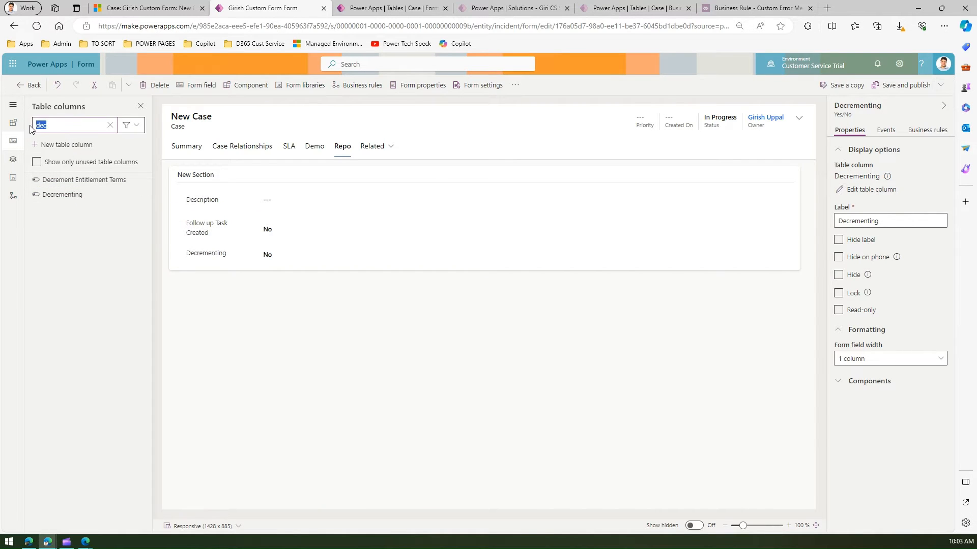
text(case sta)
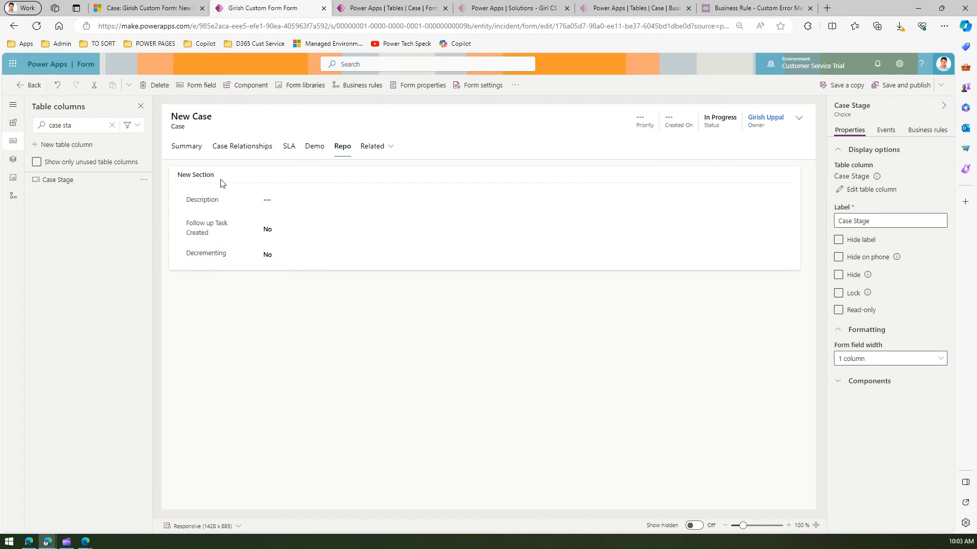
click(143, 8)
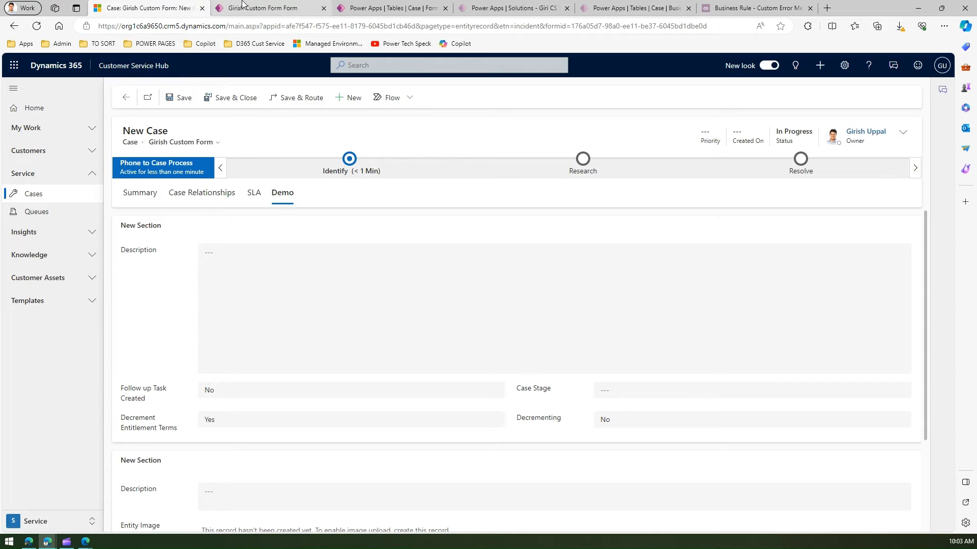
click(265, 8)
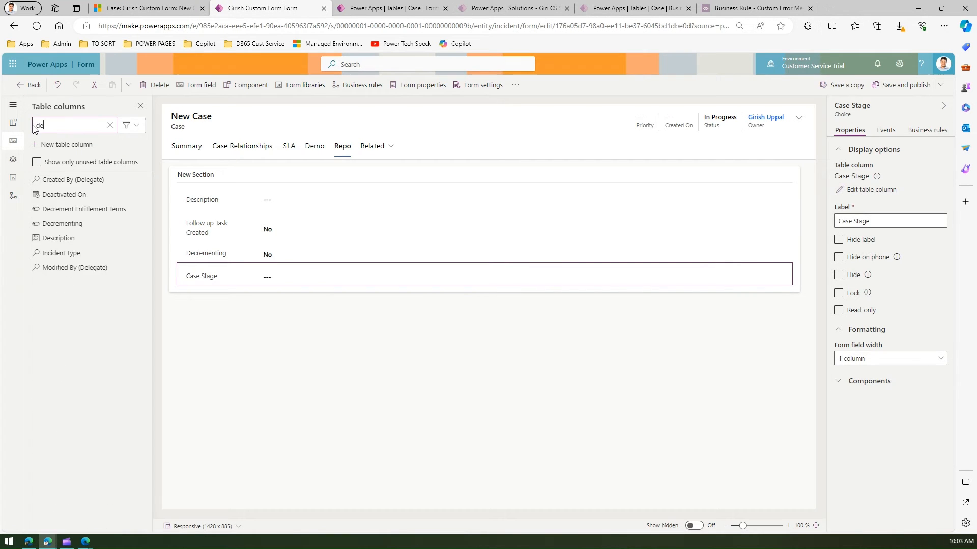
text(desc)
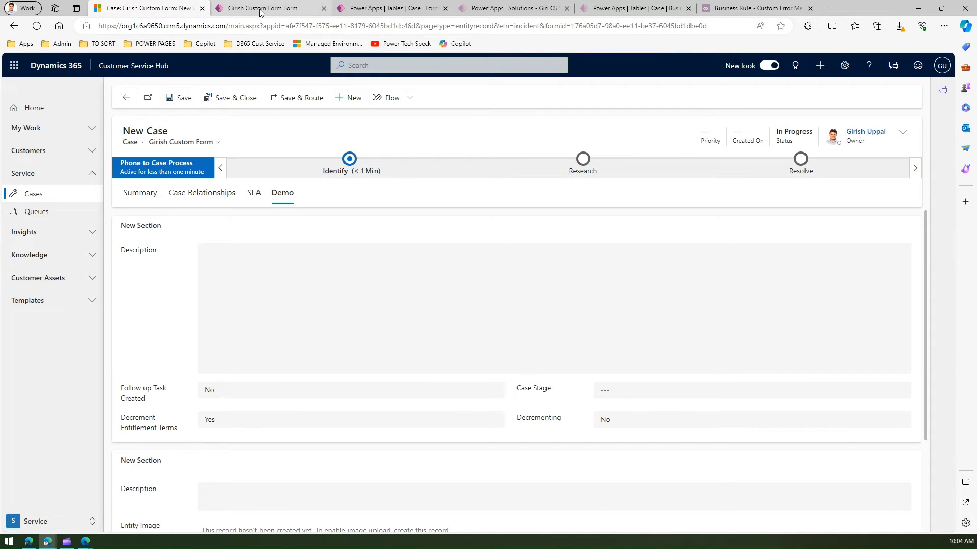
click(261, 9)
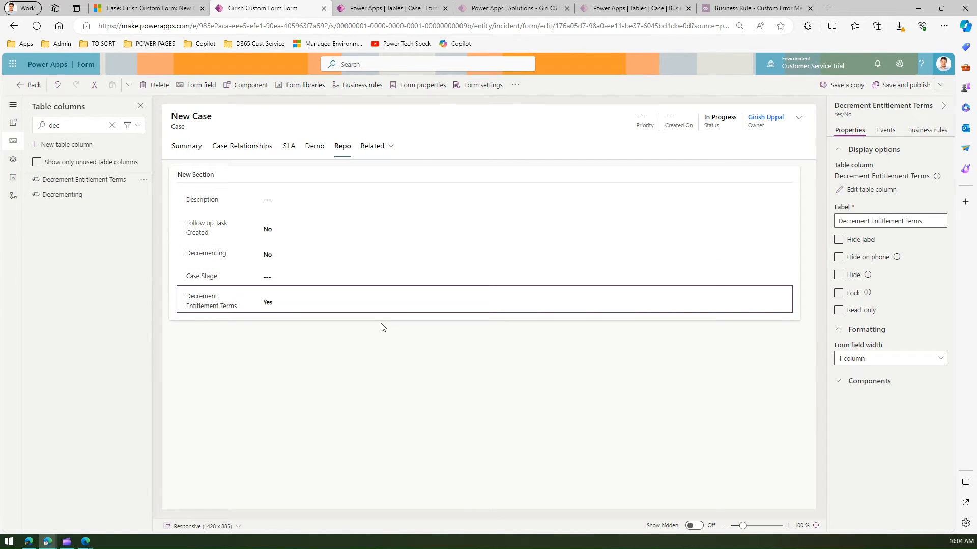
mouse_move(208, 229)
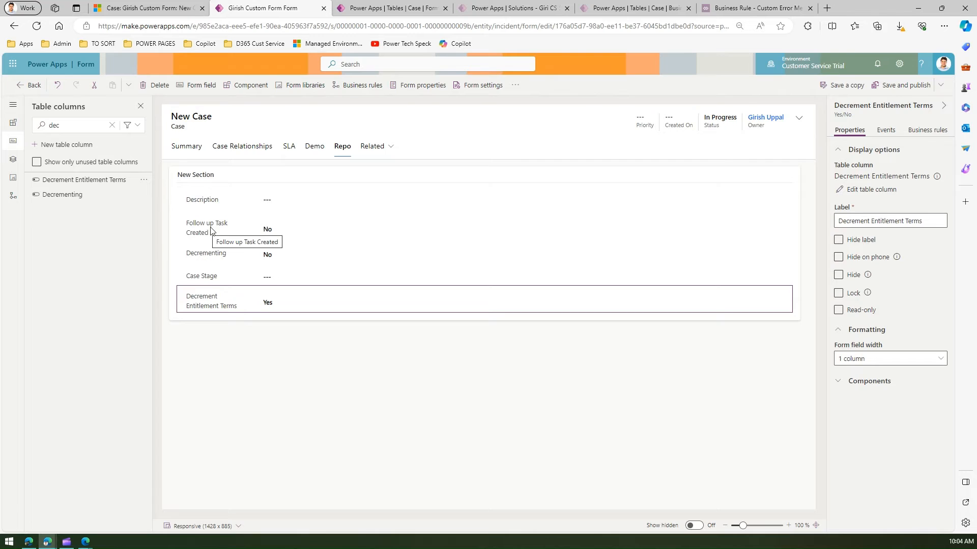
mouse_move(253, 204)
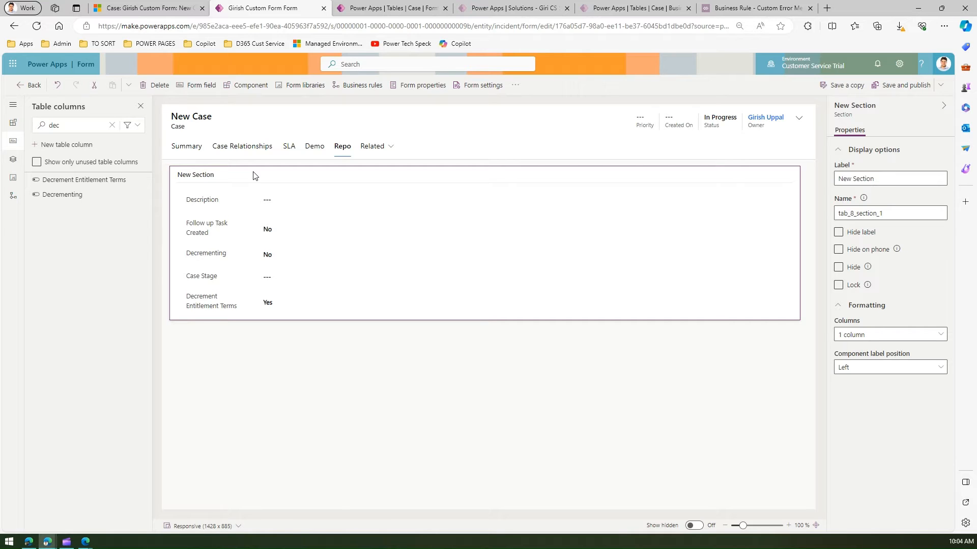
mouse_move(305, 175)
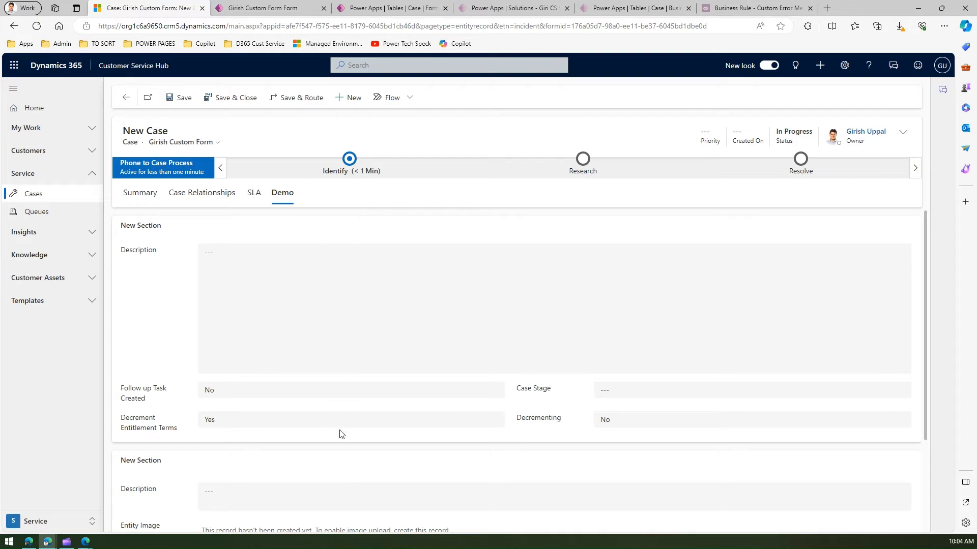
Set the Repo section's Columns formatting to 2 columns
click(269, 8)
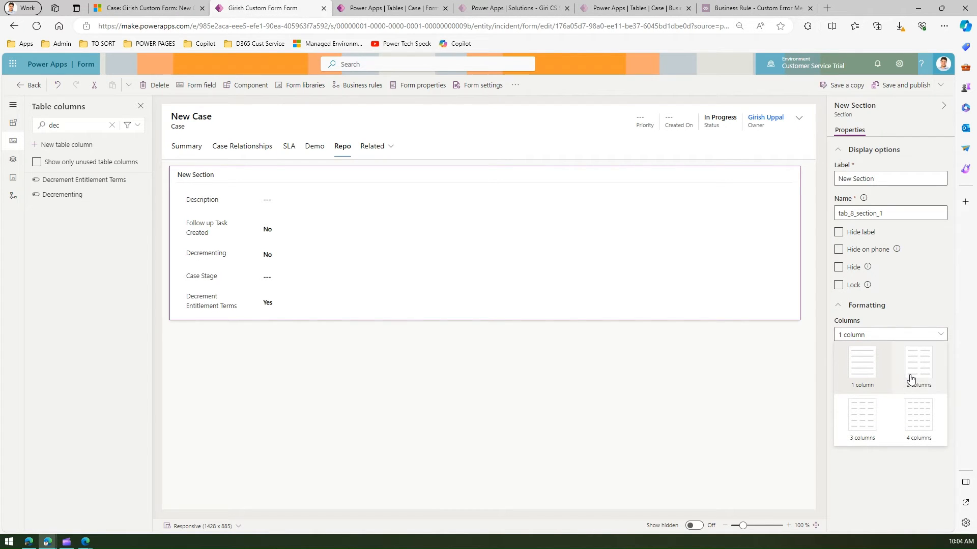
click(917, 365)
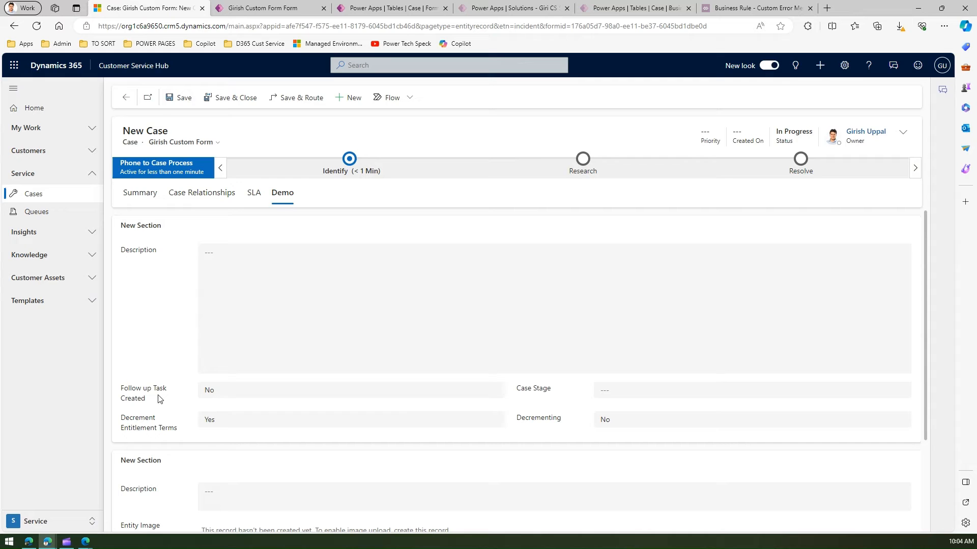
click(261, 8)
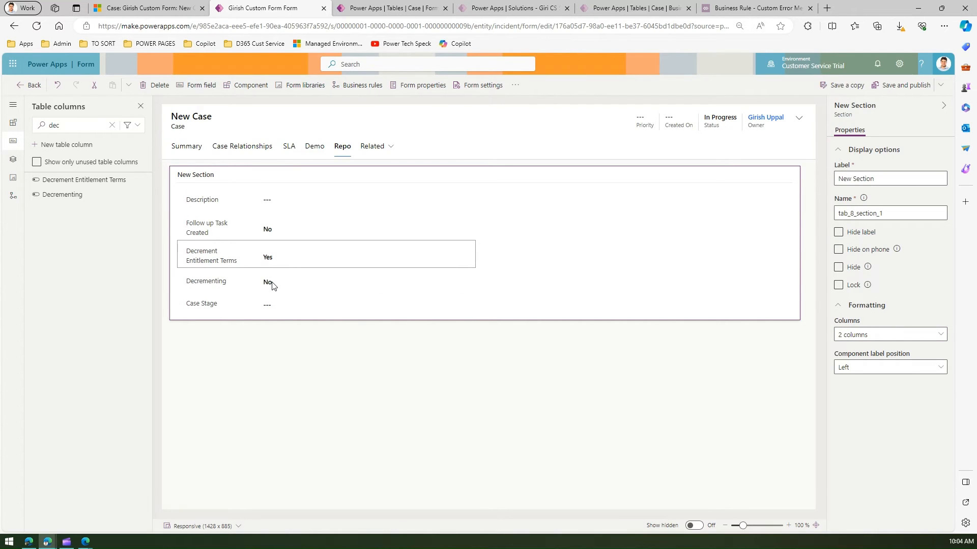
mouse_move(270, 284)
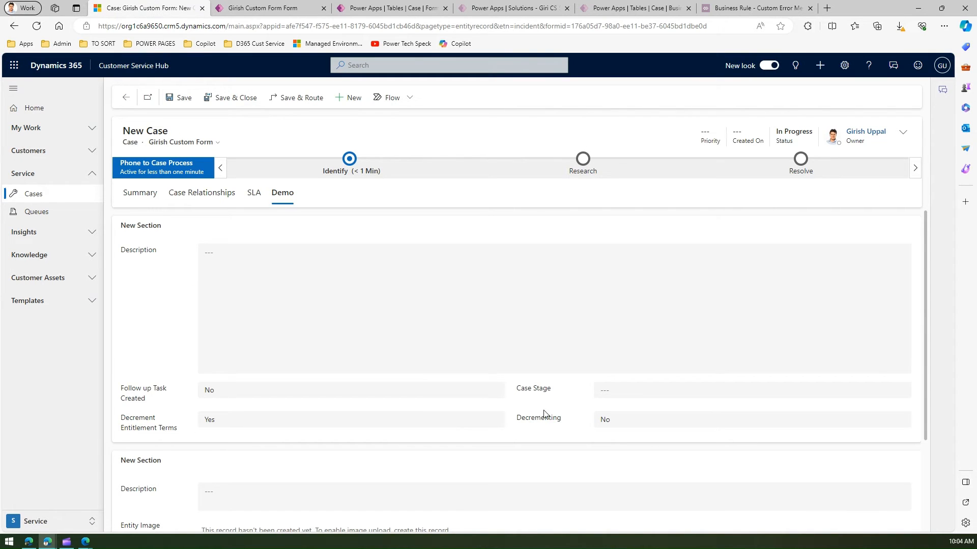
mouse_move(263, 12)
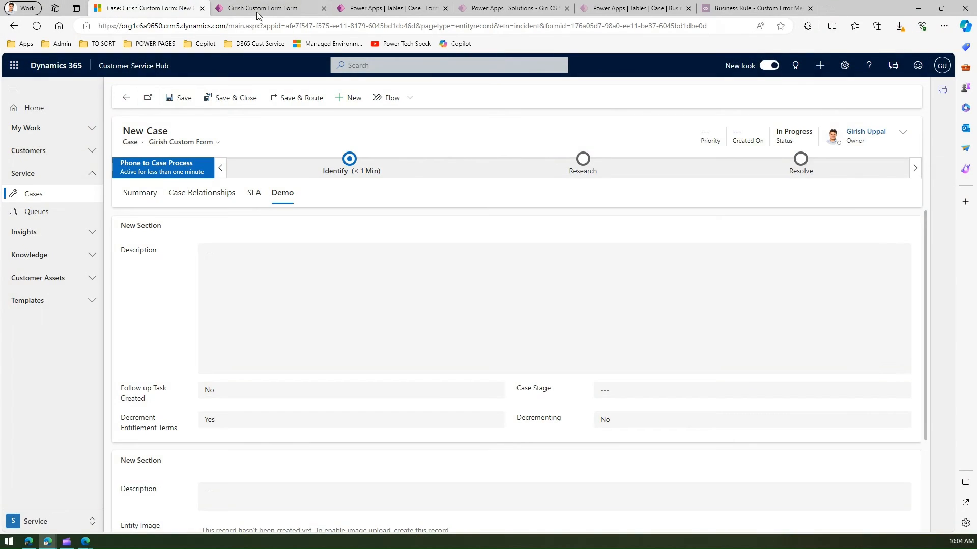
Move Decrementing into the right column under Case Stage, checking against Dynamics 365
click(261, 8)
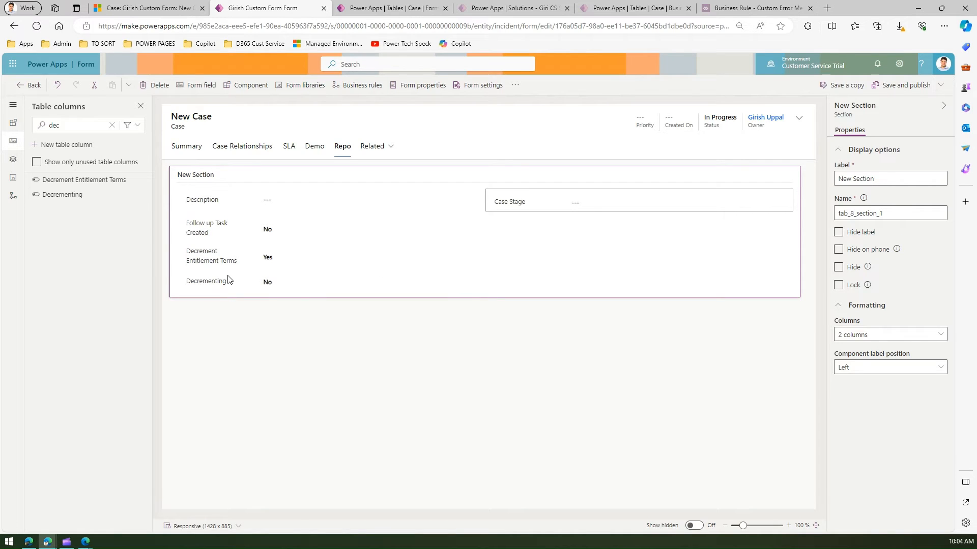
mouse_move(217, 287)
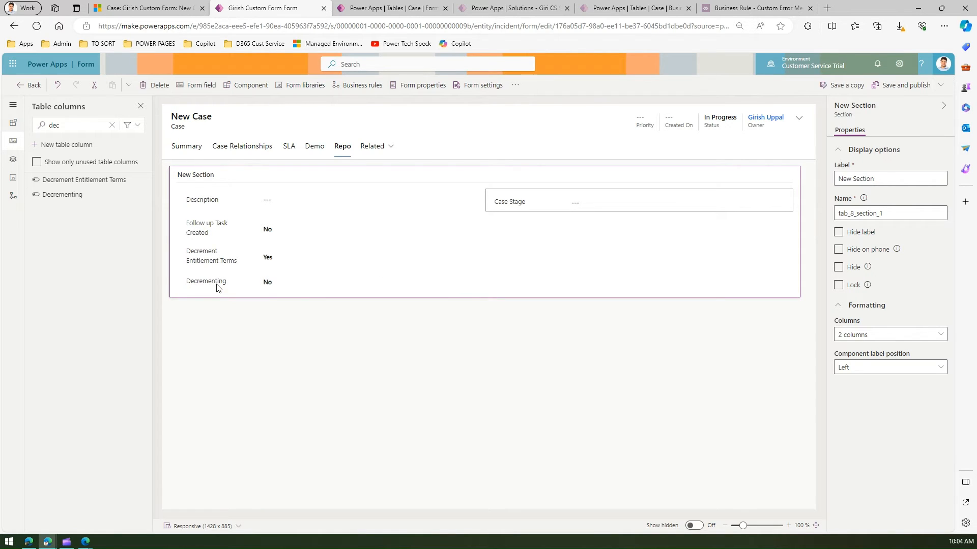
click(205, 281)
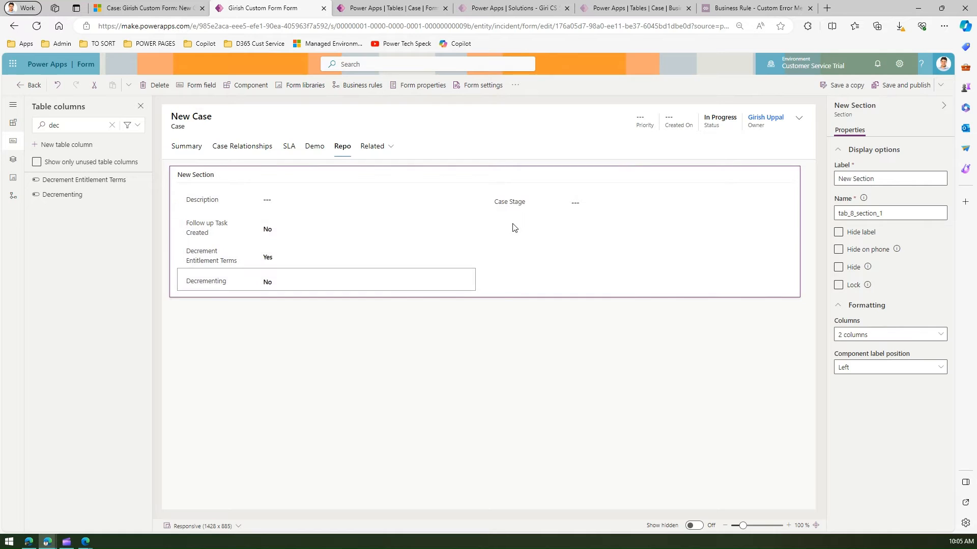
click(147, 8)
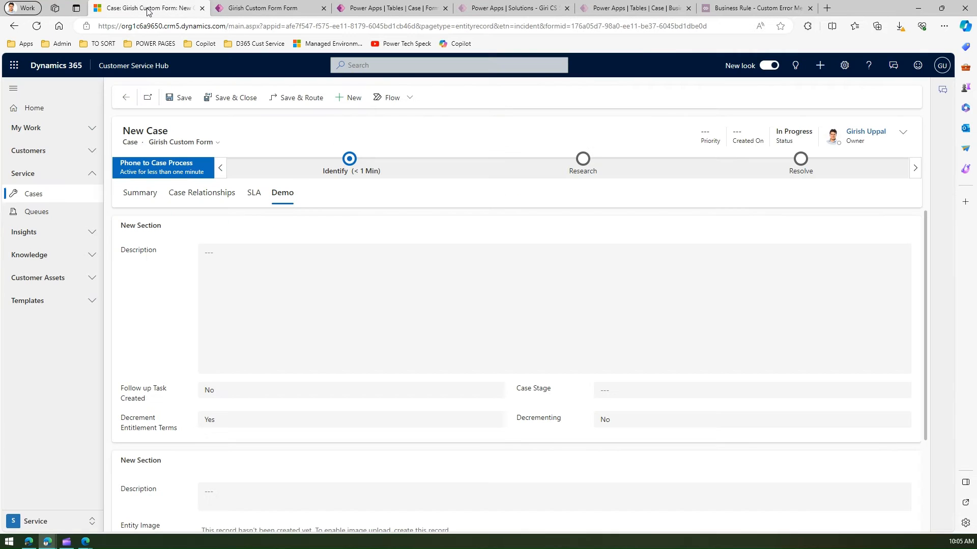
click(261, 8)
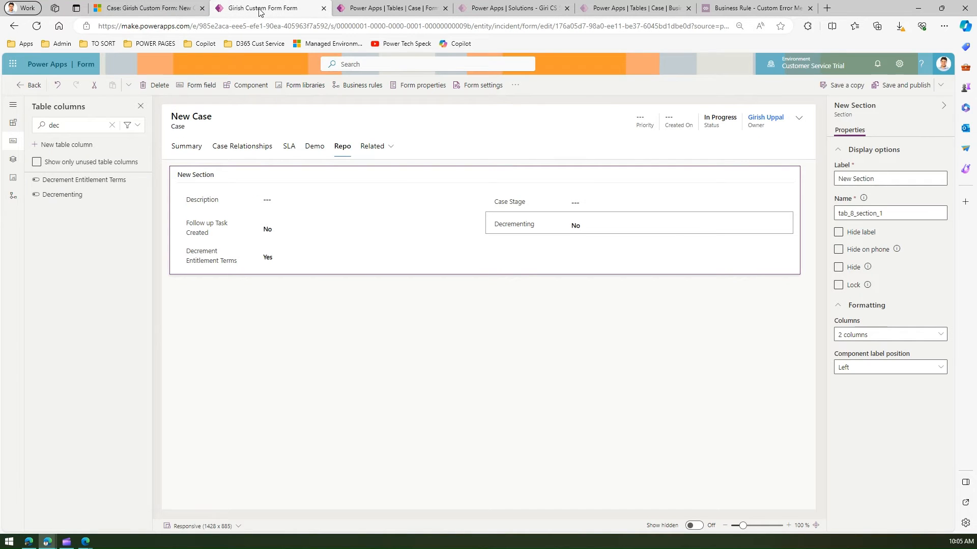
mouse_move(322, 208)
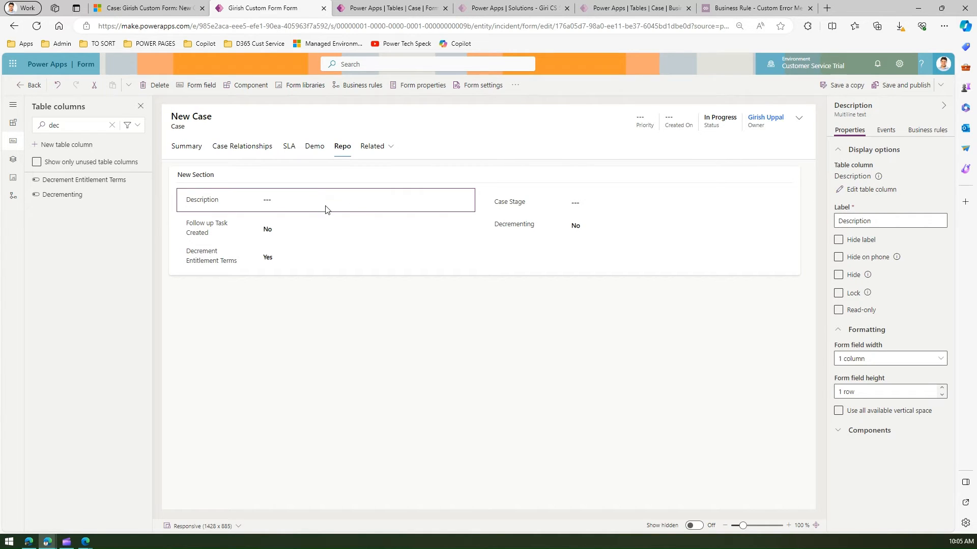
mouse_move(495, 207)
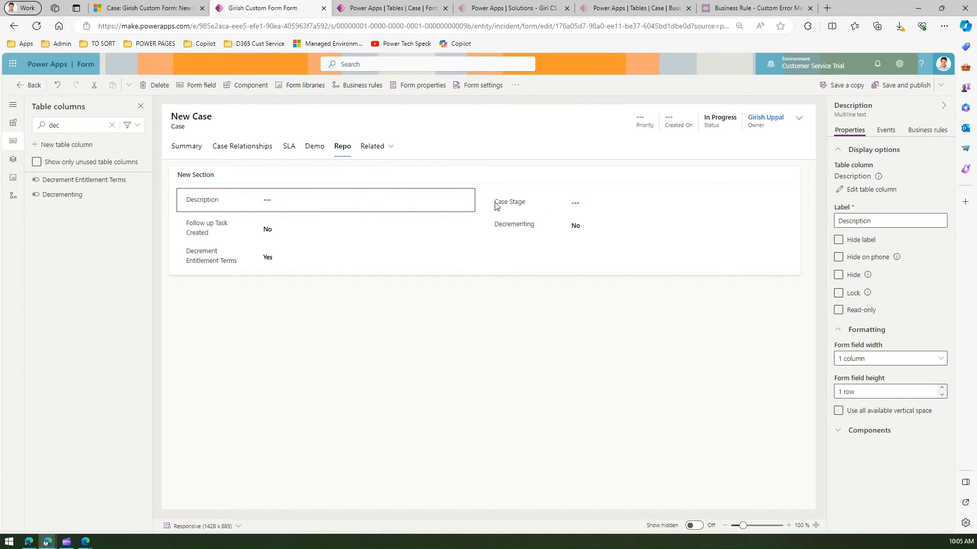
mouse_move(512, 211)
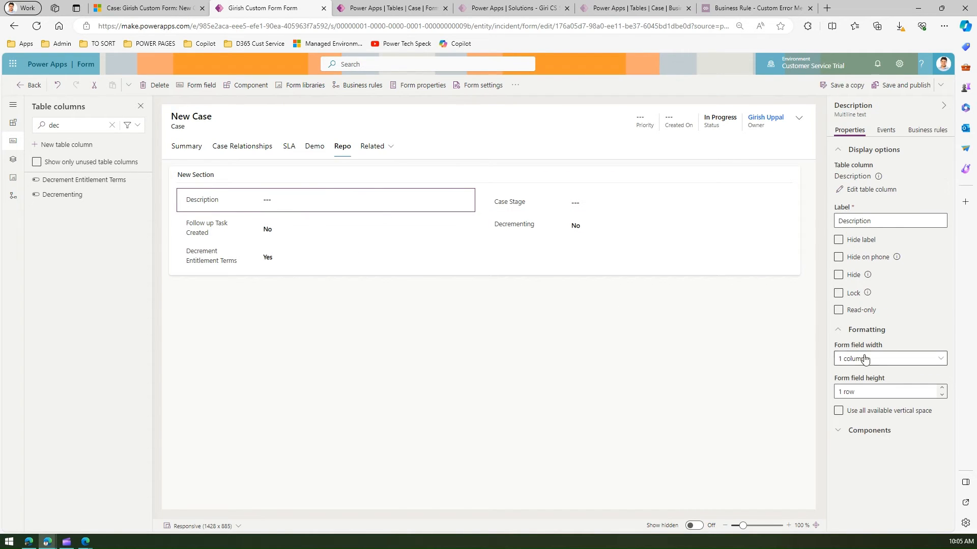
Set the Description field's Form field width to 2 columns
click(889, 358)
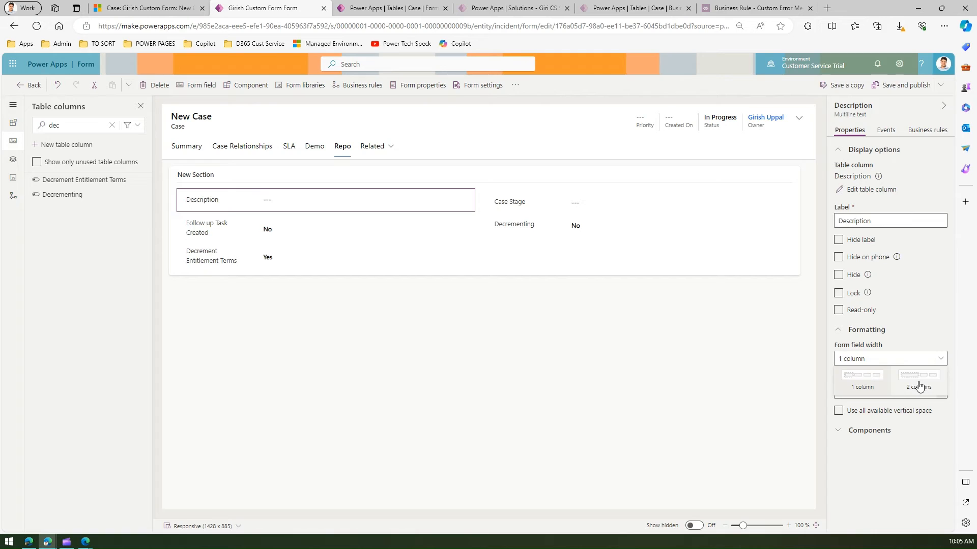
click(917, 380)
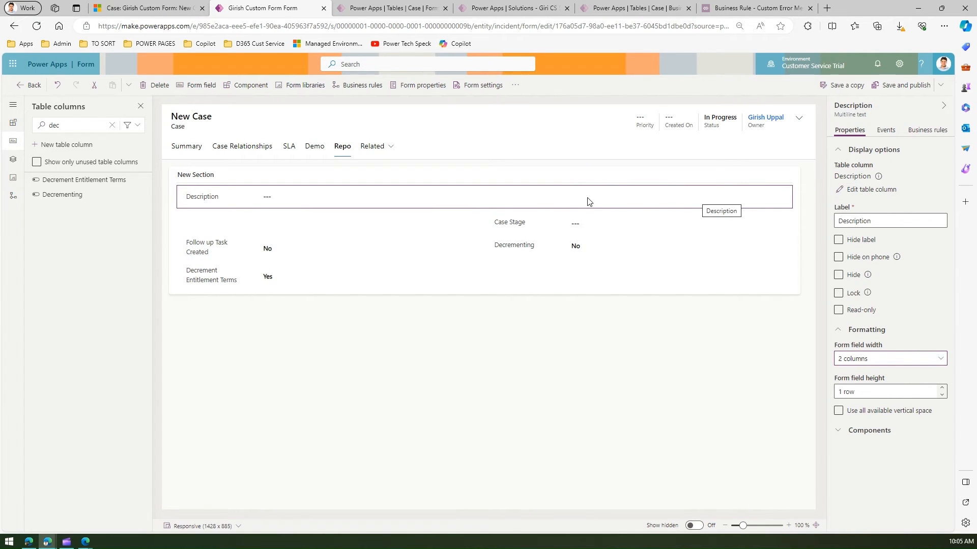
click(207, 245)
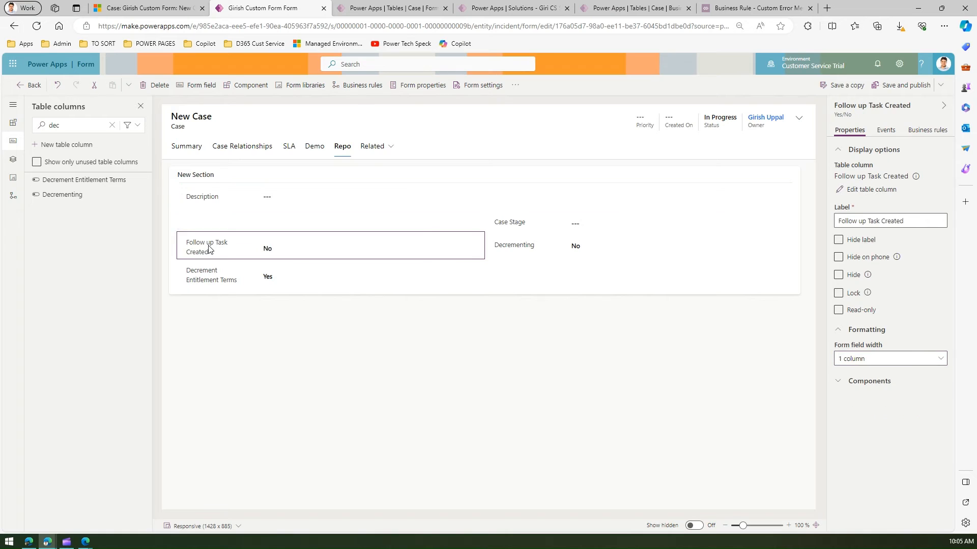
mouse_move(364, 256)
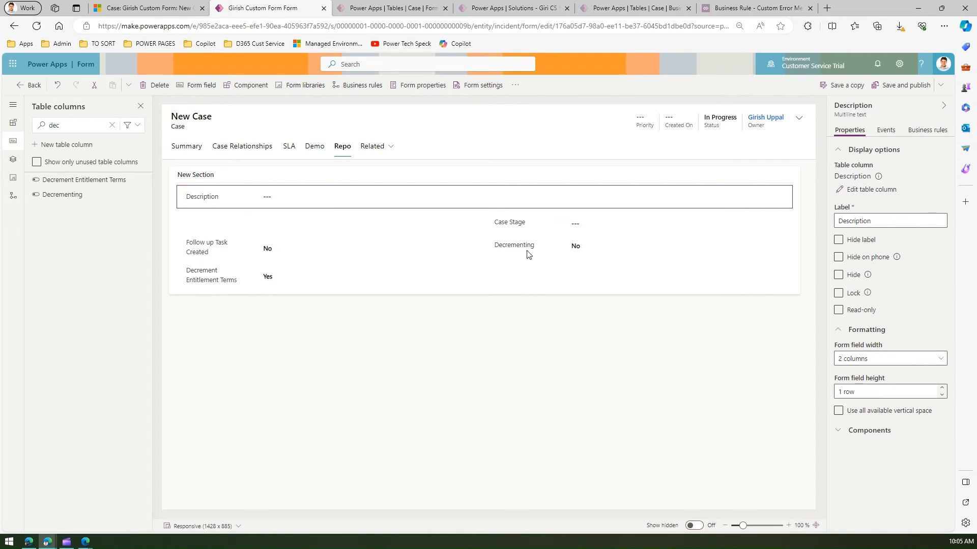
Reselect the section and Description so both field columns align beneath it
click(513, 245)
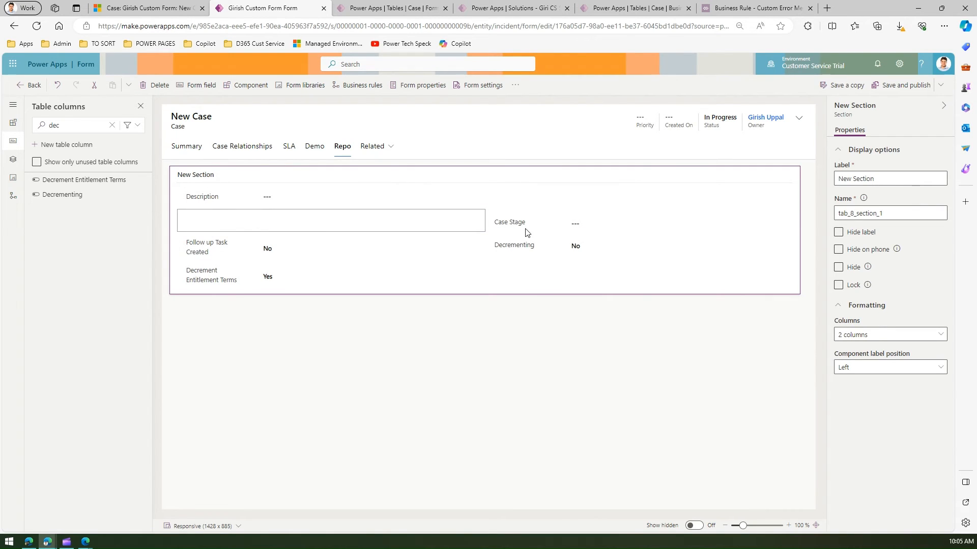
click(206, 246)
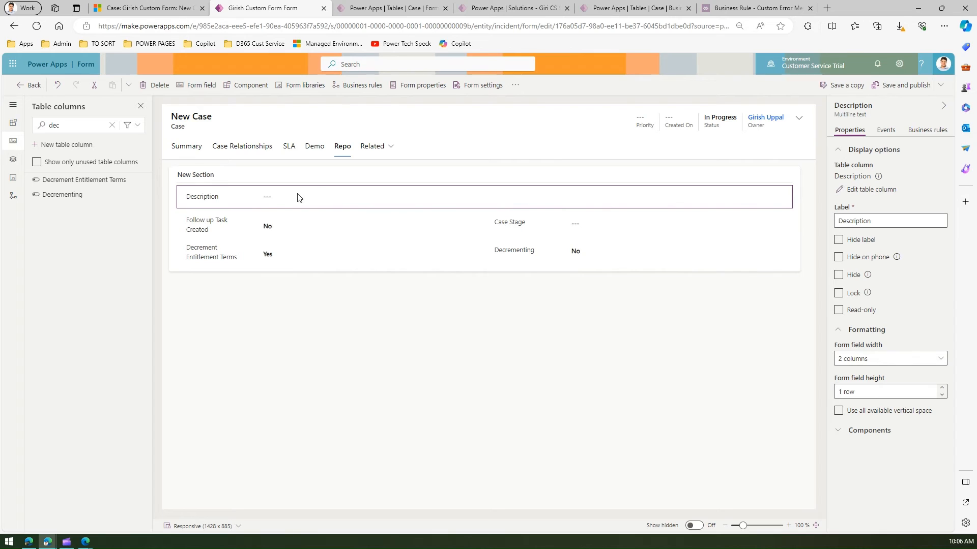
mouse_move(240, 200)
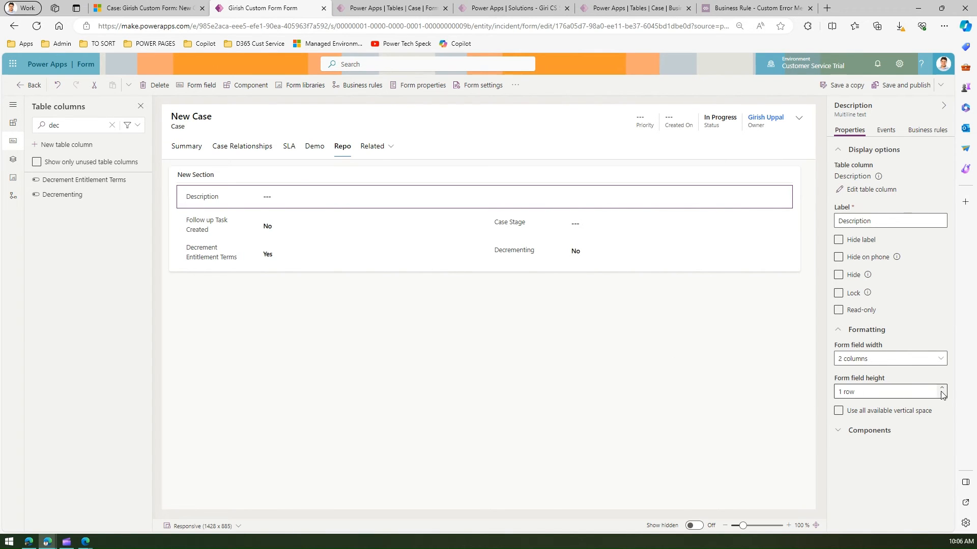
Raise the Description field's Form field height to 13 rows
click(940, 389)
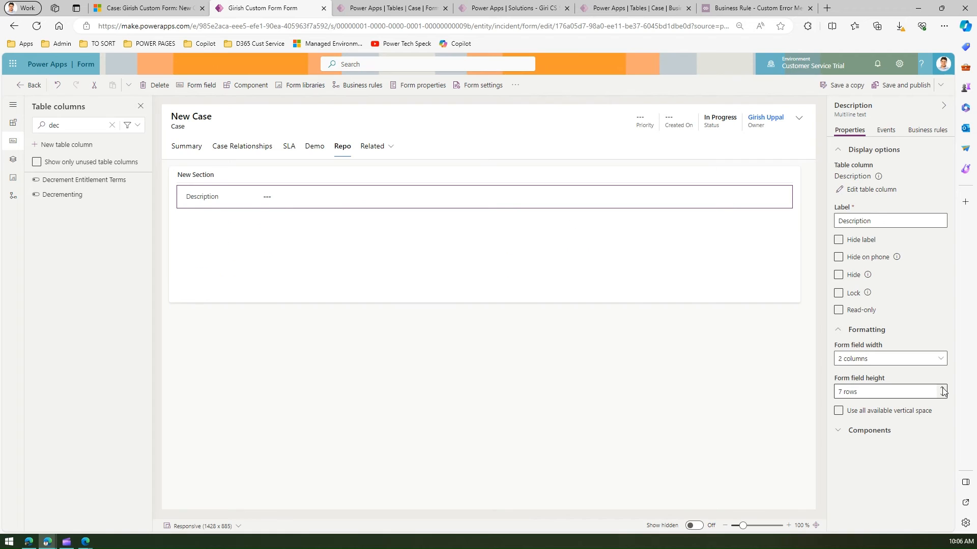
click(943, 388)
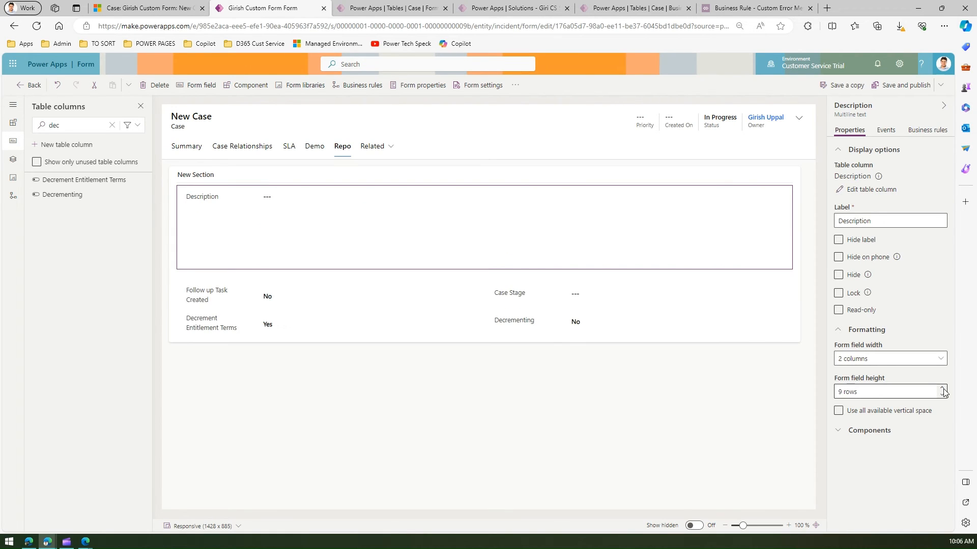
click(943, 389)
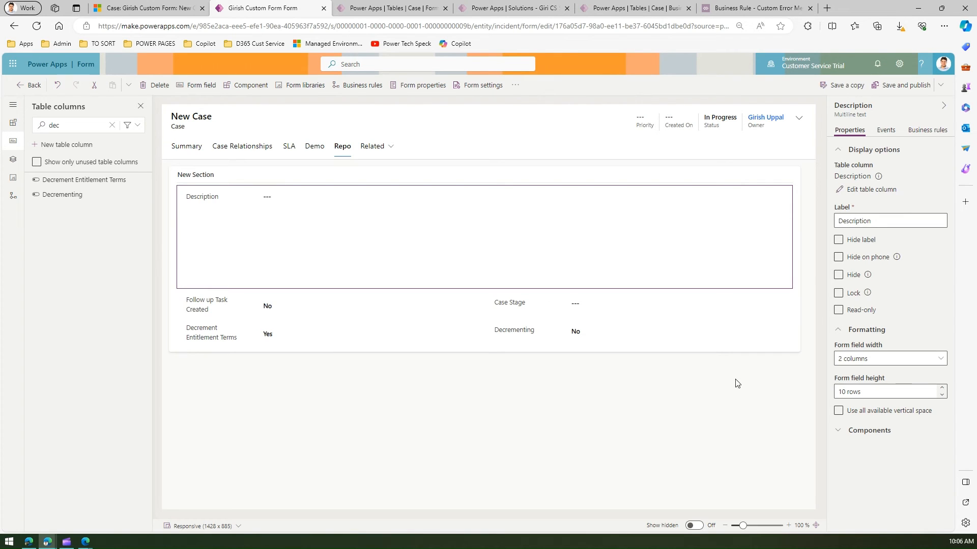
click(941, 387)
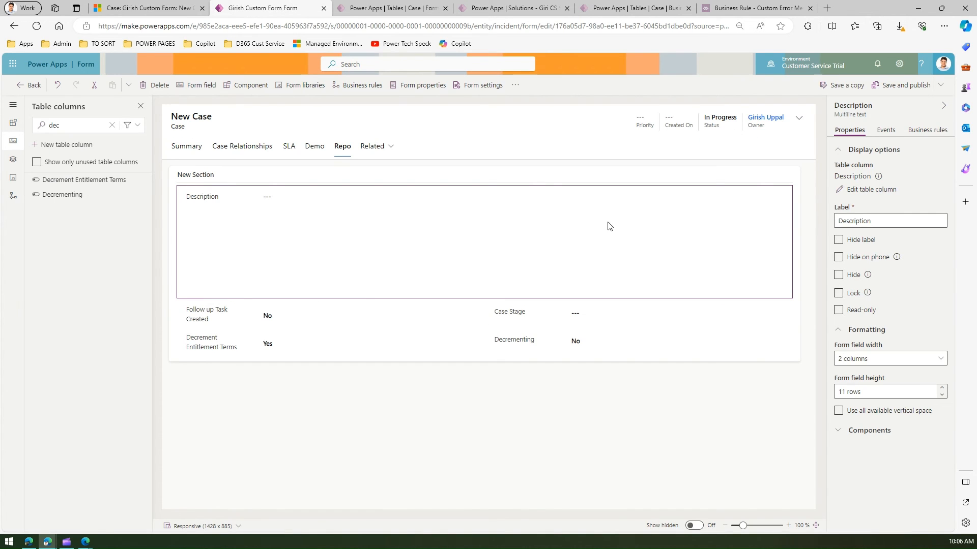
click(941, 389)
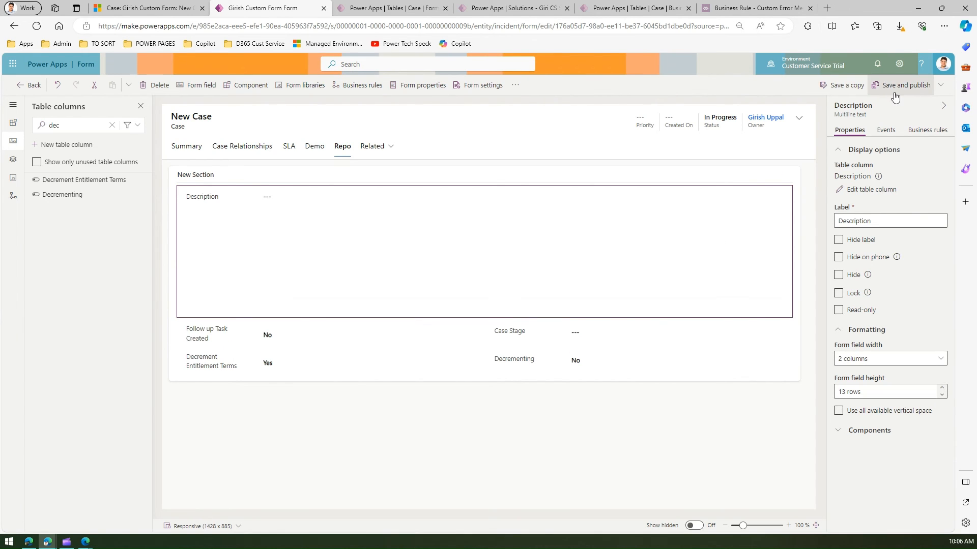
Save and publish the Case form changes
click(906, 86)
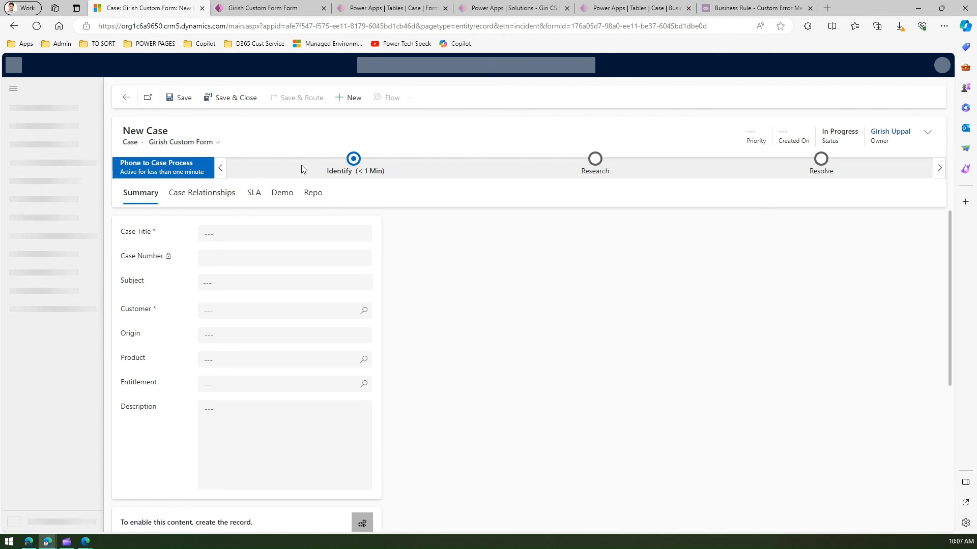
Review the new case's Repo tab and compare its layout with the Demo tab
click(313, 192)
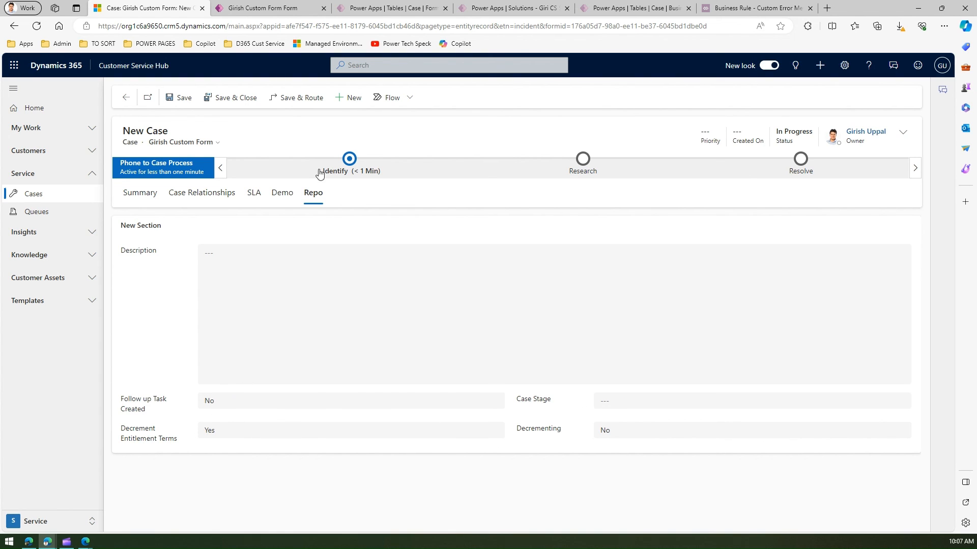
click(282, 192)
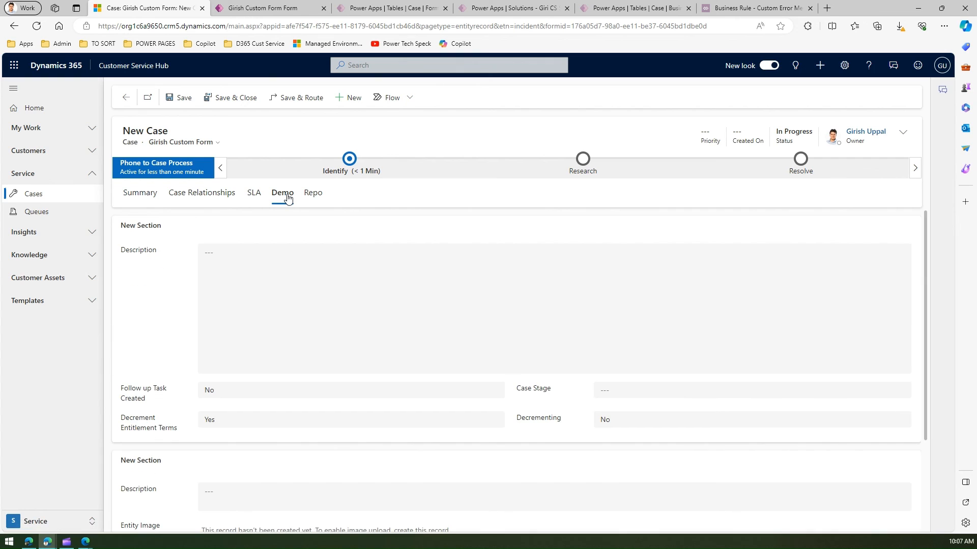
click(314, 193)
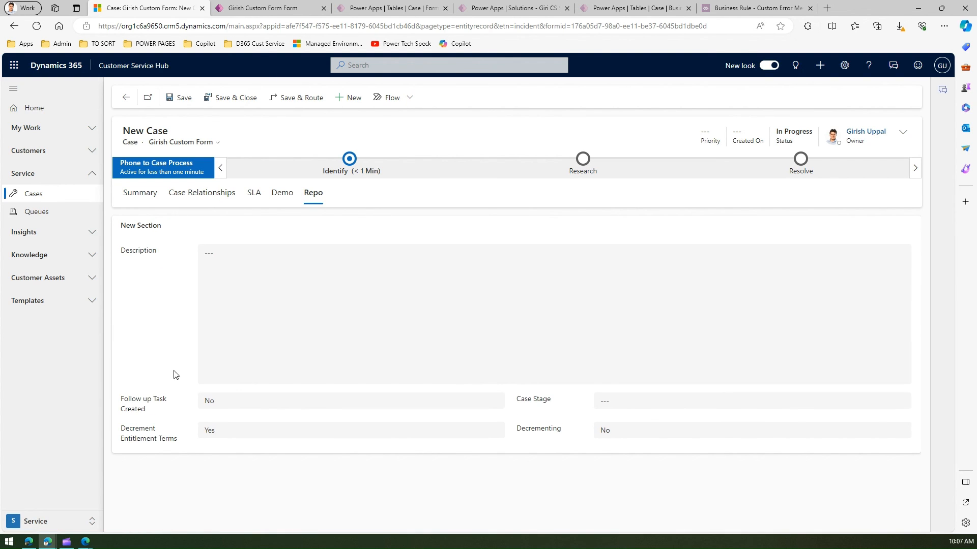
mouse_move(129, 362)
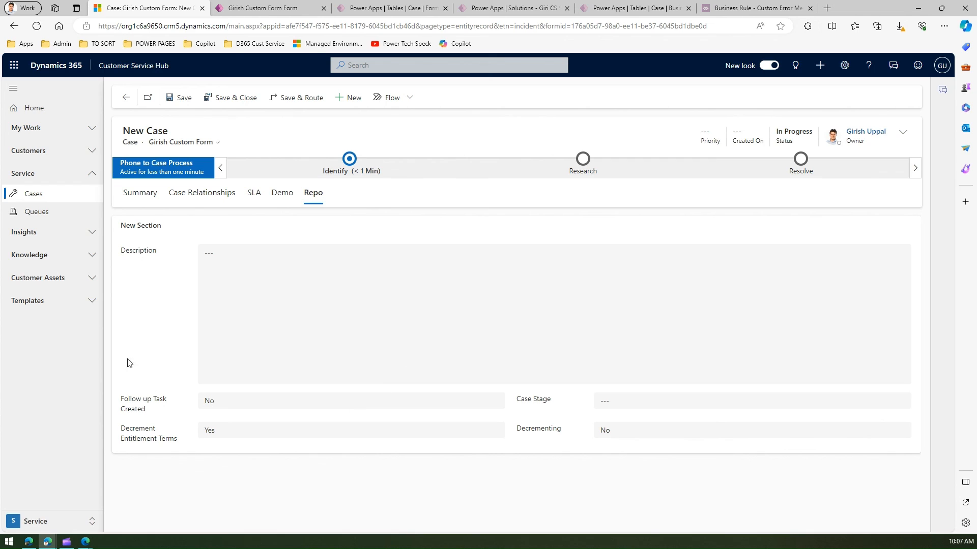
mouse_move(273, 220)
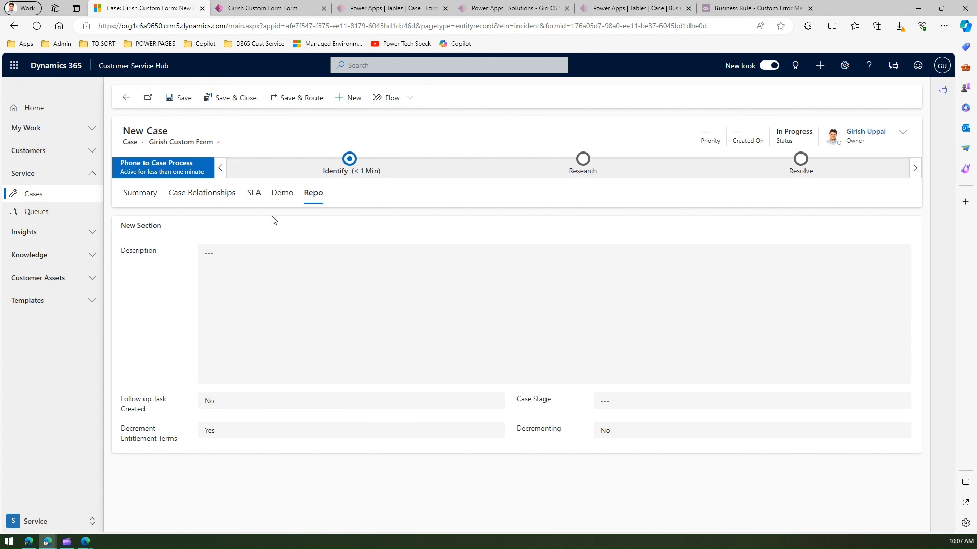
mouse_move(185, 293)
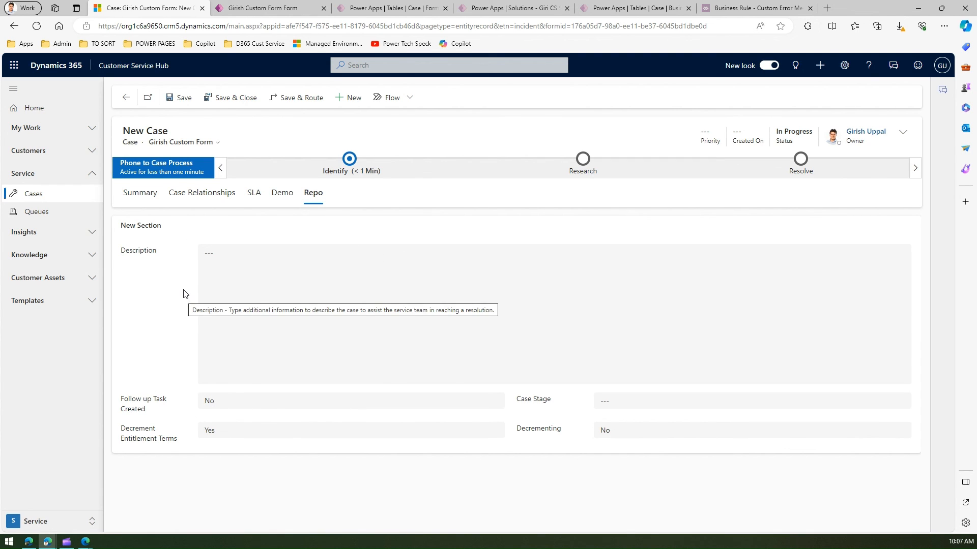